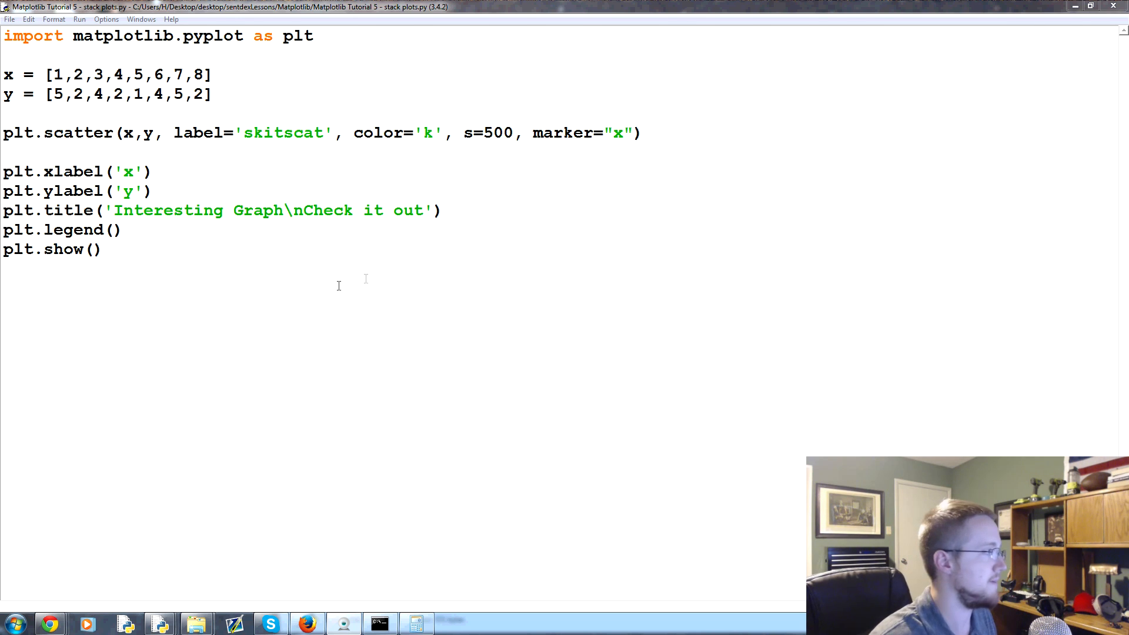
pyautogui.moveTo(670, 132)
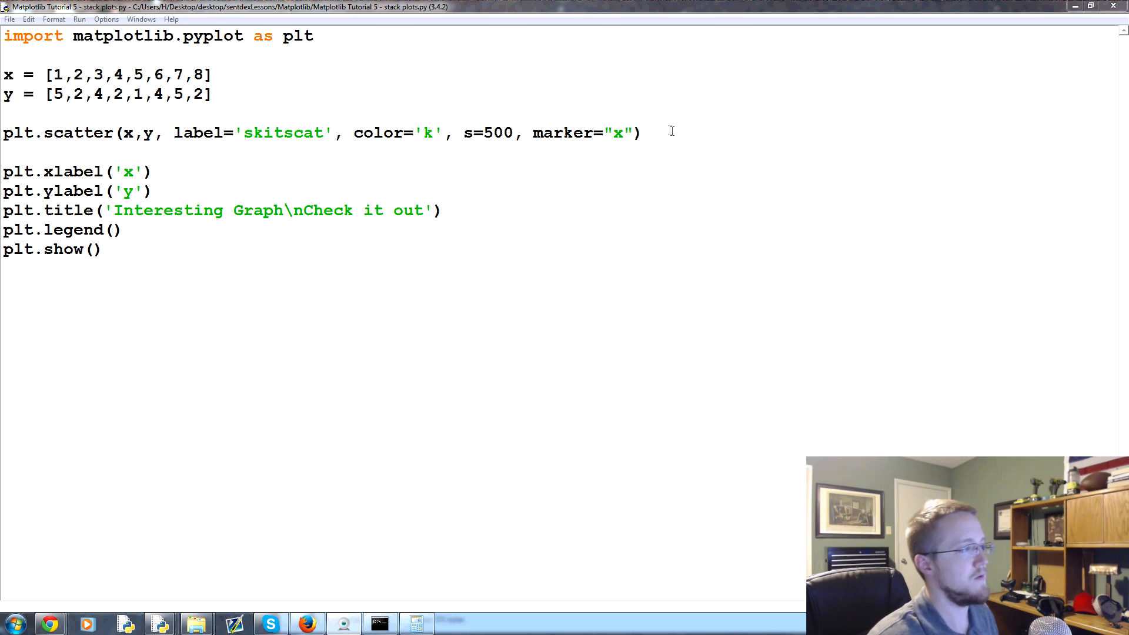
pyautogui.moveTo(658, 115)
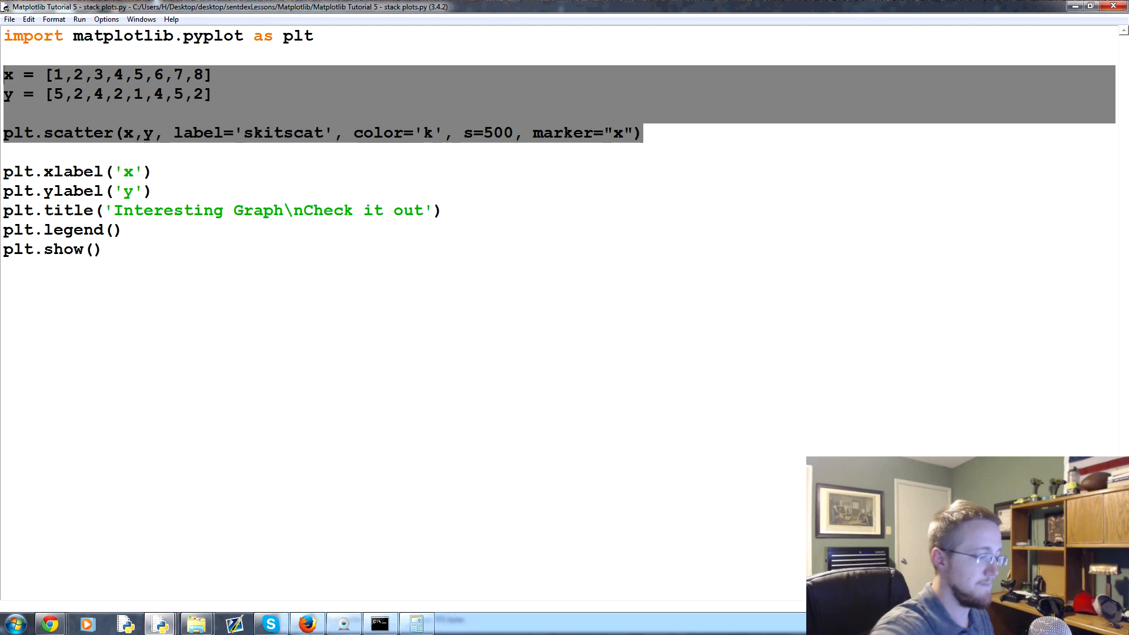
# Delete the old x, y and scatter lines and define days = [1,2,3,4,5].
pyautogui.press('Delete')
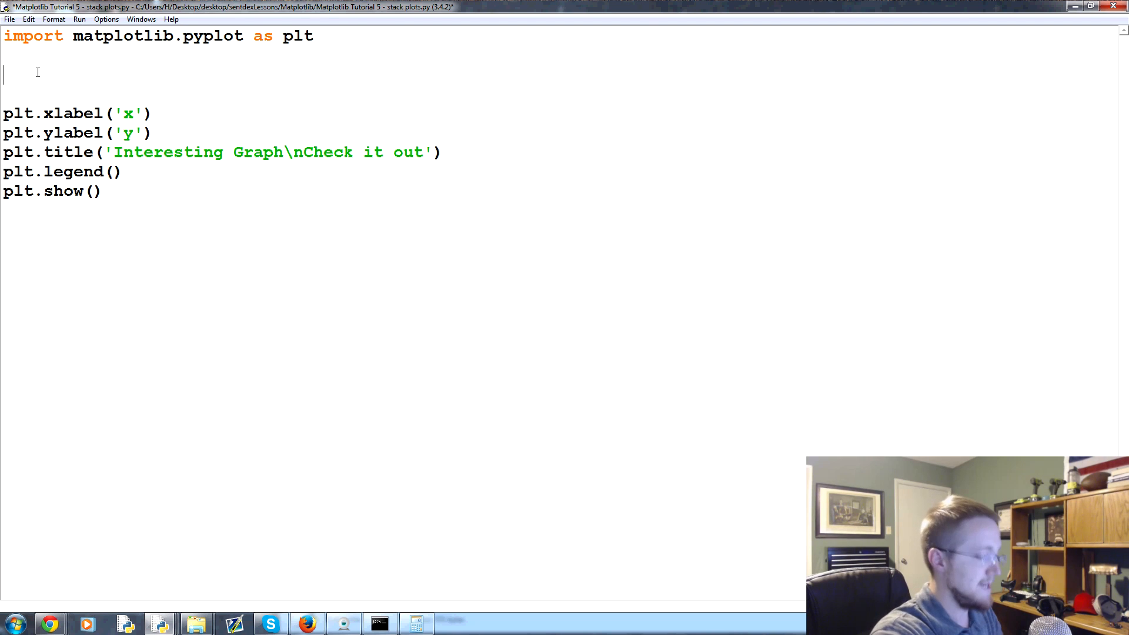
pyautogui.write('days = []')
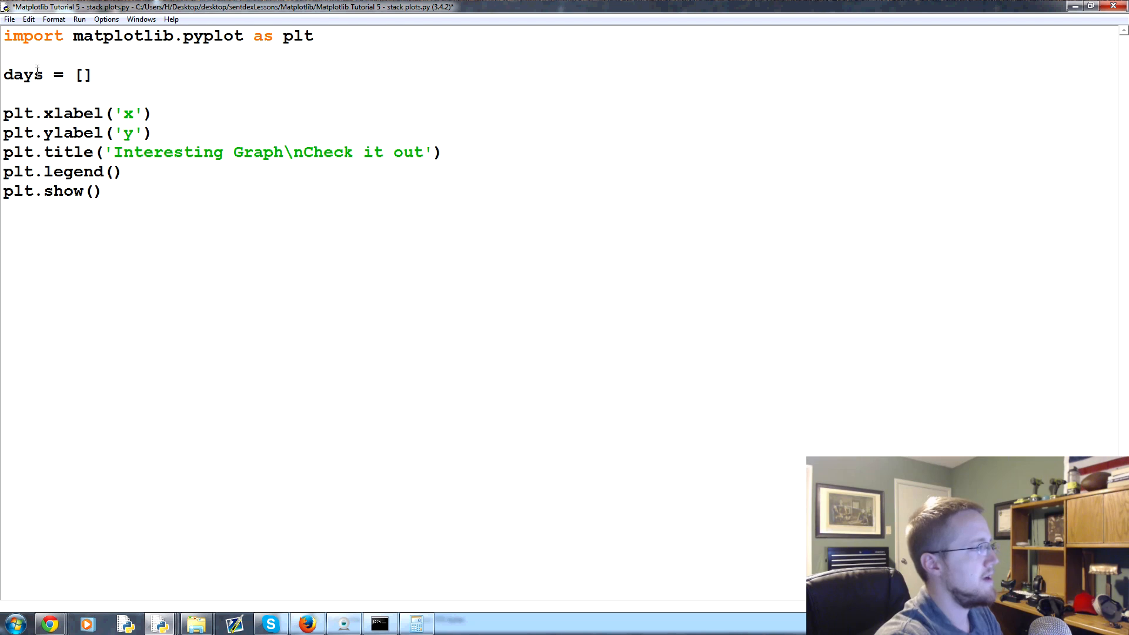
pyautogui.write('1,2,3,4,5')
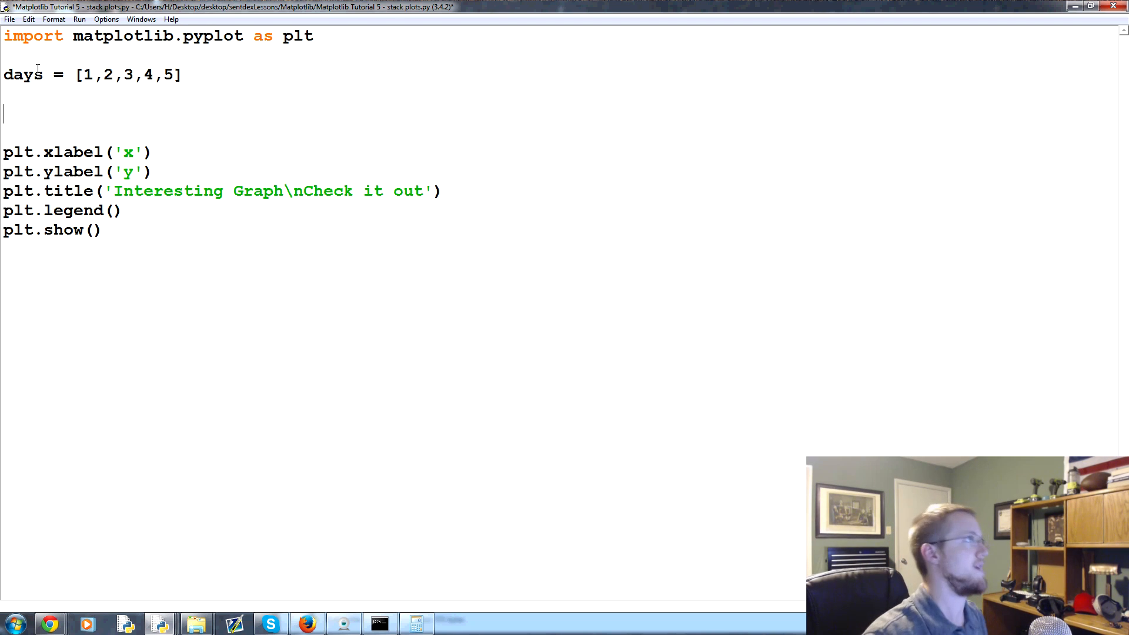
# Add empty sleeping, eating, working and playing lists.
pyautogui.write('sleep')
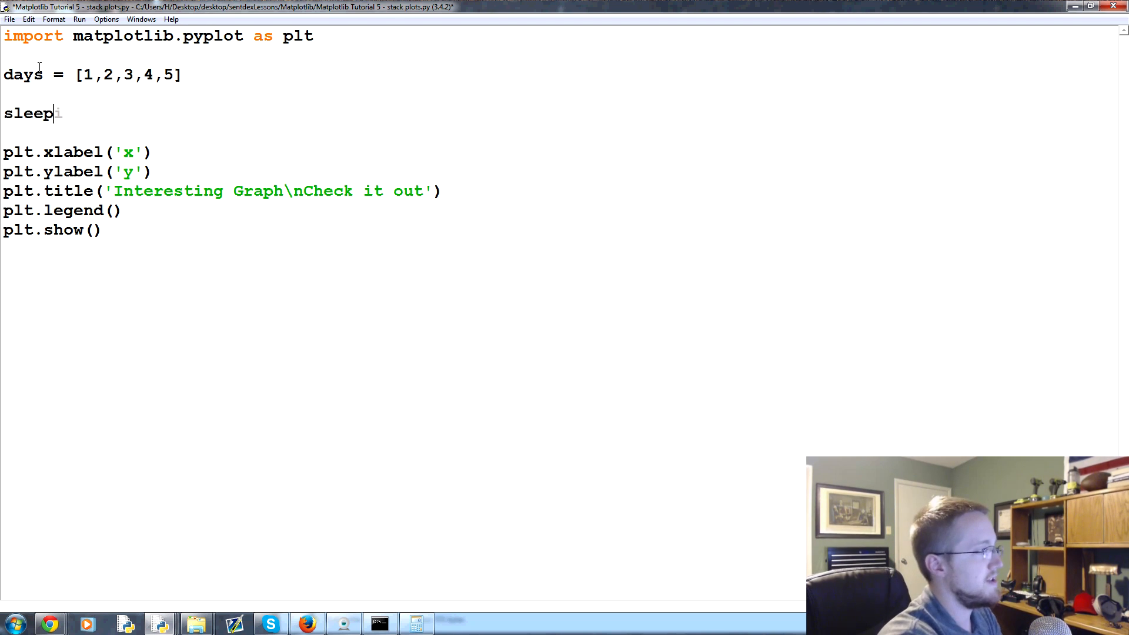
pyautogui.write('ing = []')
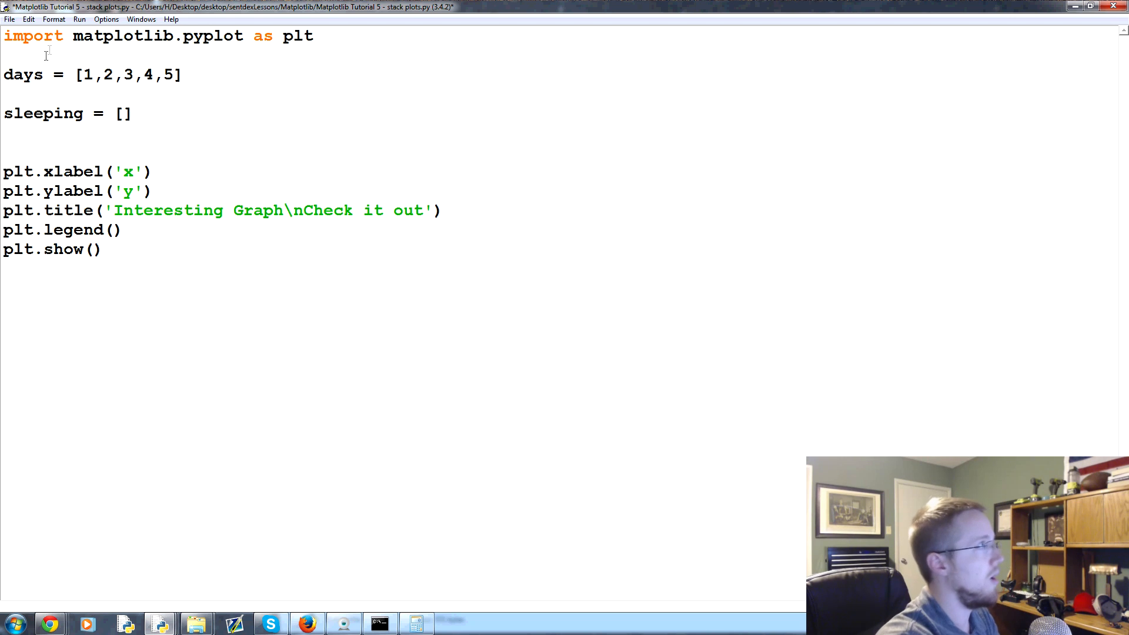
pyautogui.write('eating = []')
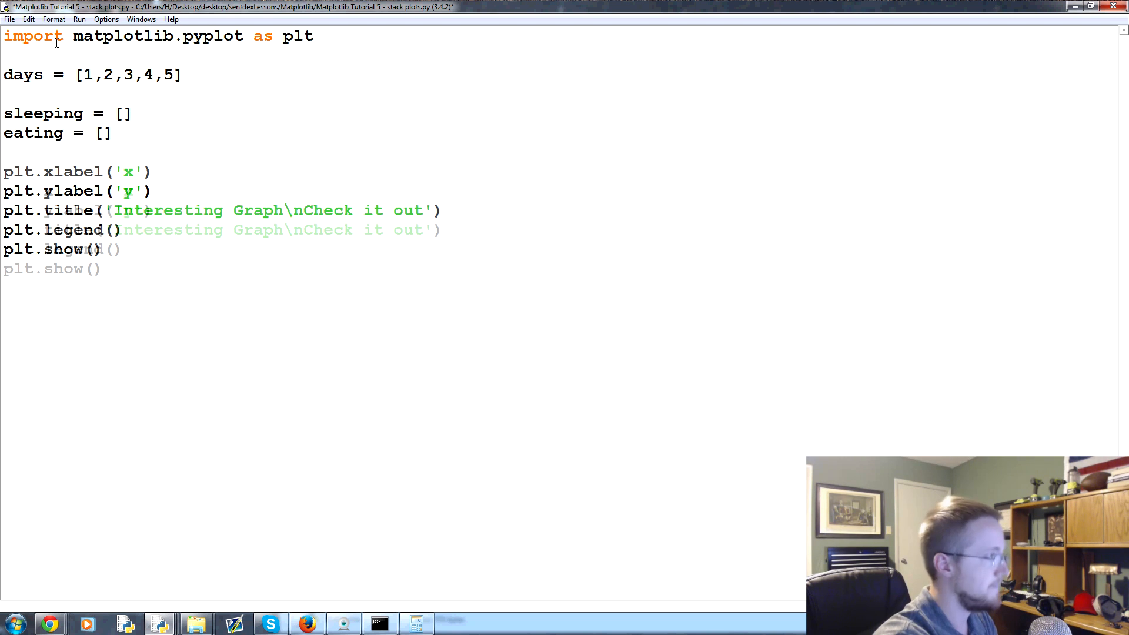
pyautogui.write('working =')
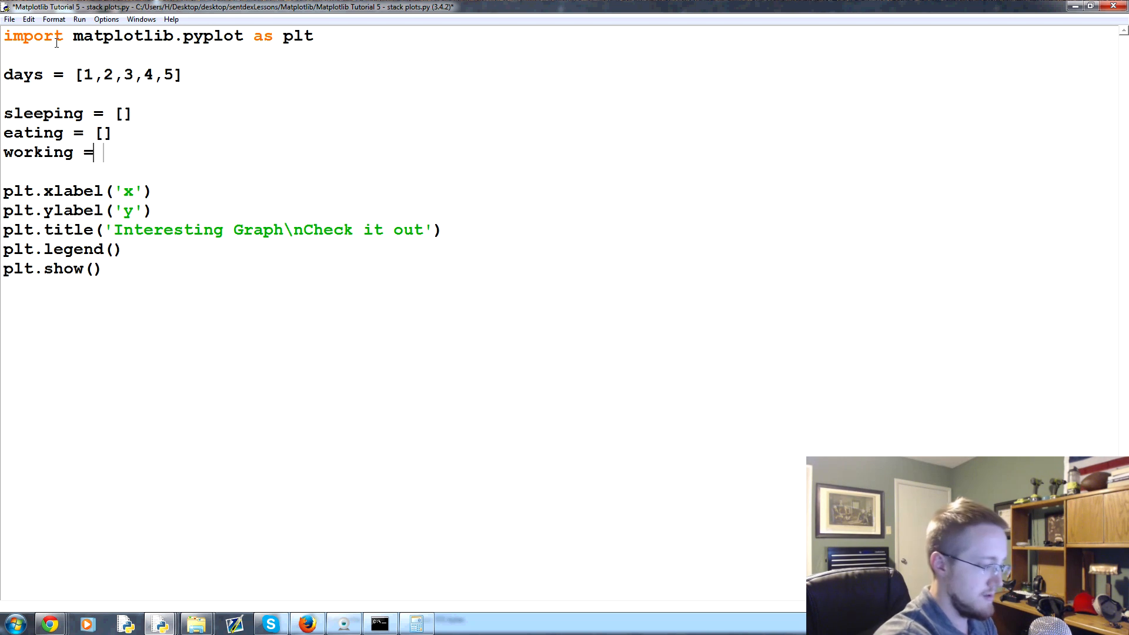
pyautogui.write('[')
pyautogui.write('playing =  []')
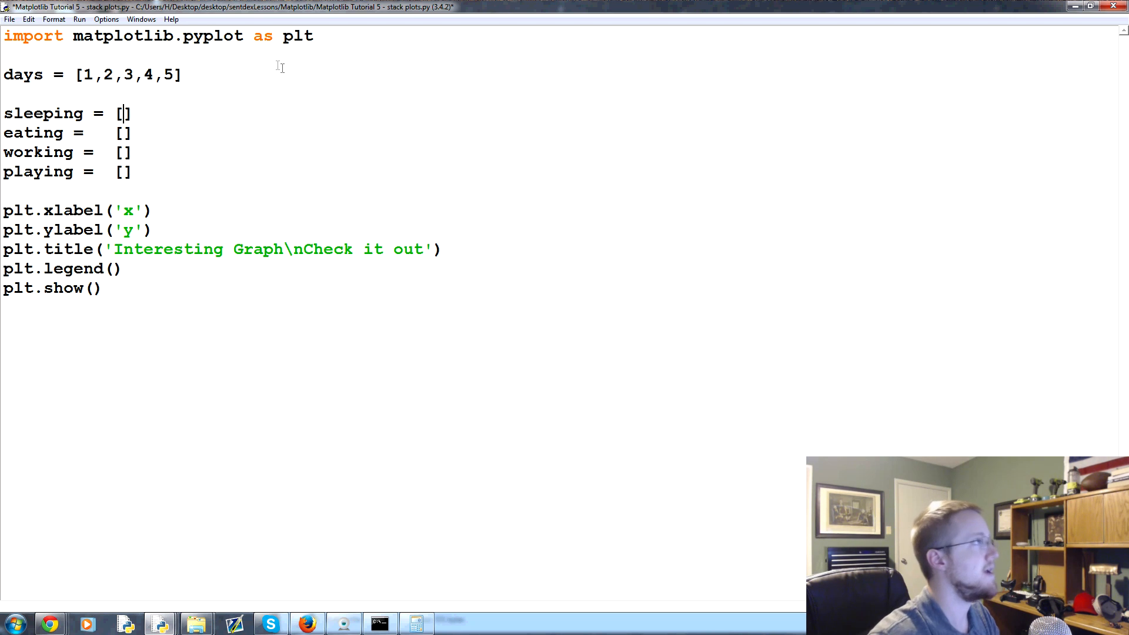
pyautogui.moveTo(276, 65)
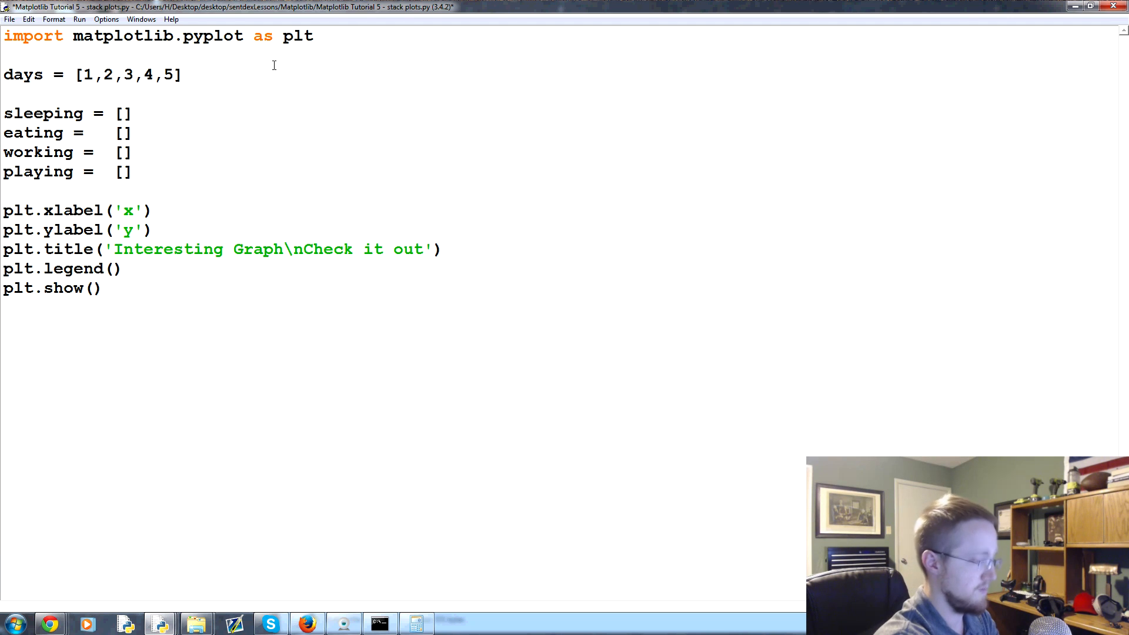
# Fill sleeping with [7,8,6,11,7] and eating with [2,3,4,3,2].
pyautogui.write('7,8,6')
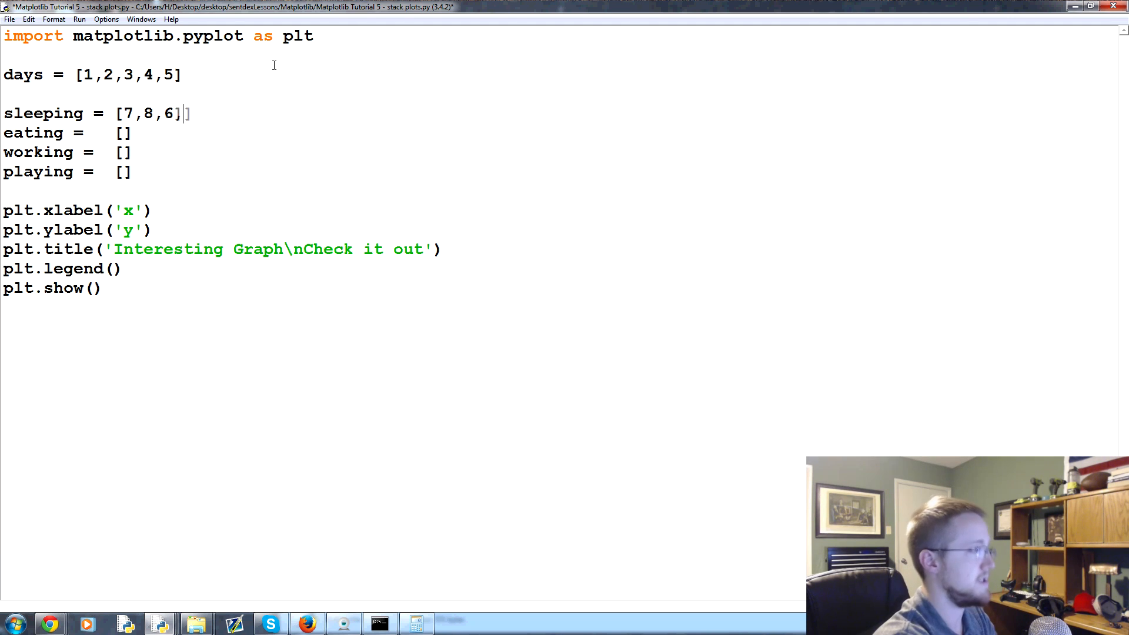
pyautogui.write(',11,76')
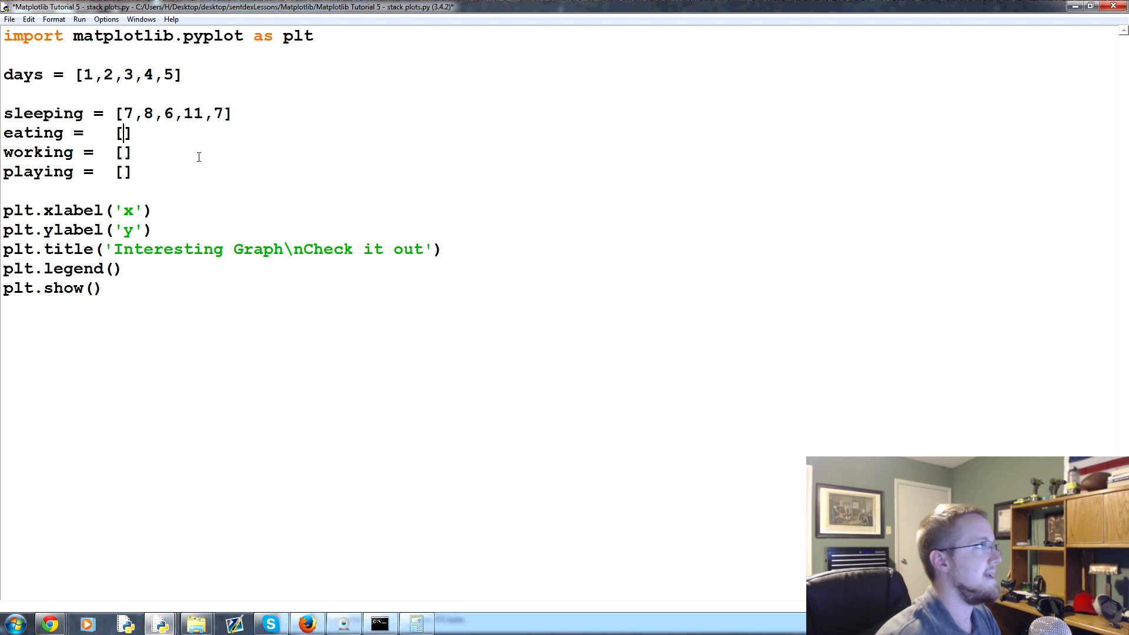
pyautogui.moveTo(208, 138)
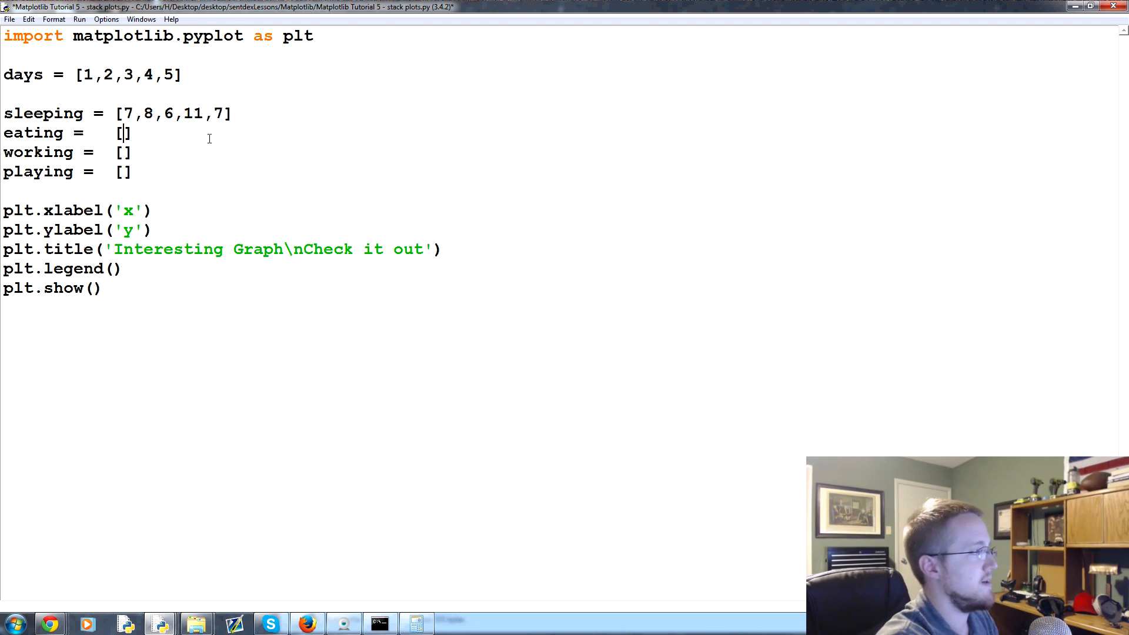
pyautogui.write('2')
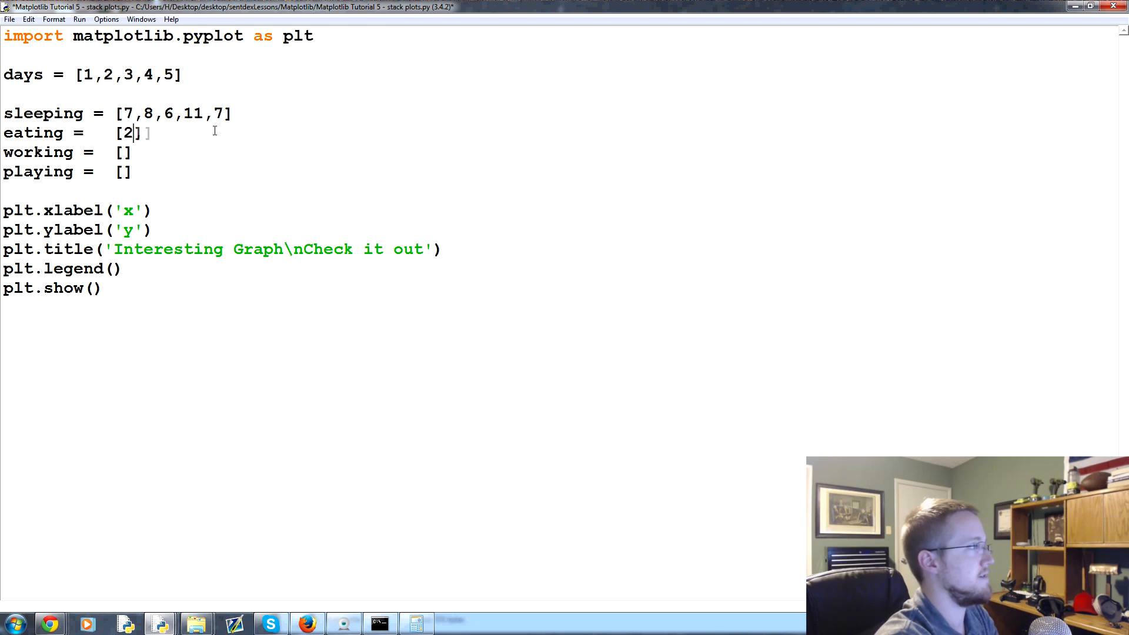
pyautogui.write(',3,4,3,2')
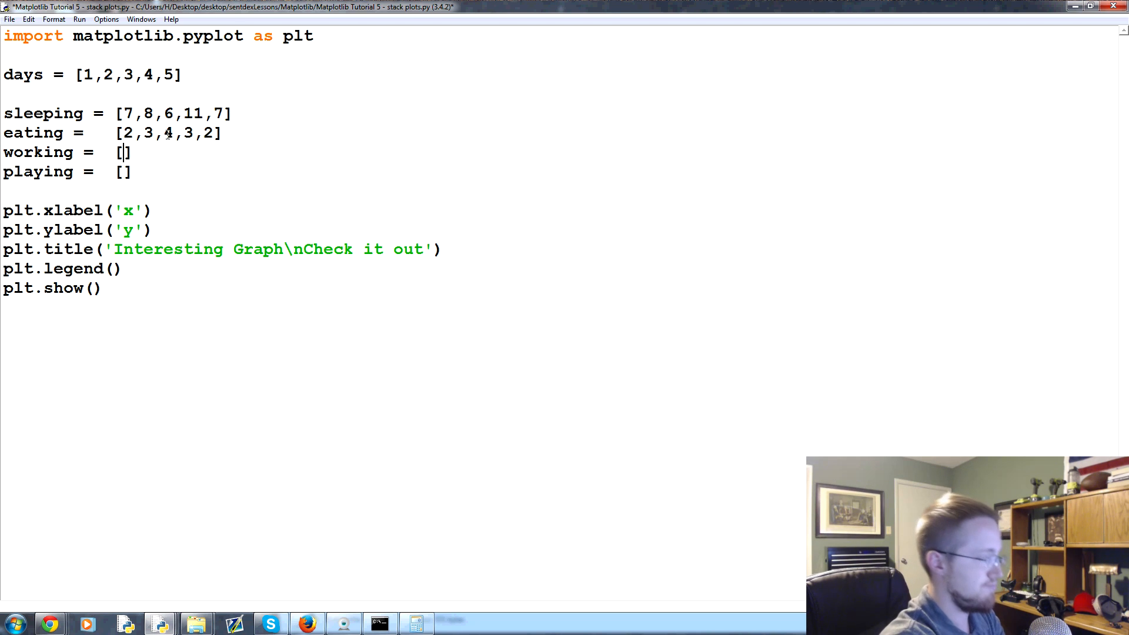
# Fill working with [7,8,7,2,2] and playing with [8,5,7,8,13], adding a new line below.
pyautogui.write('7,8,')
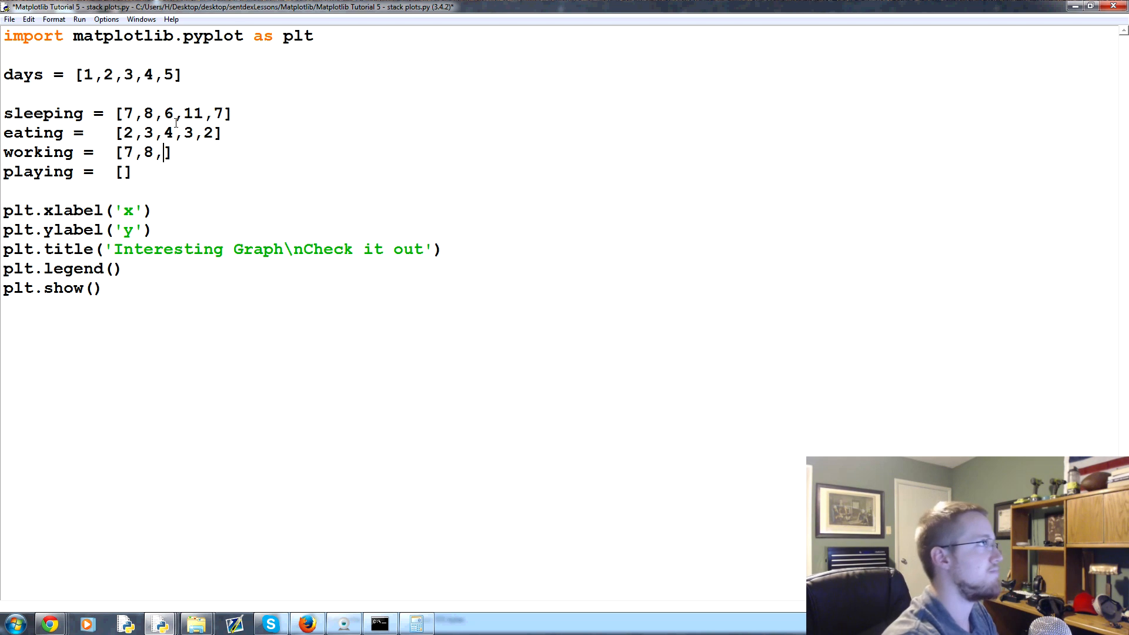
pyautogui.write('7,')
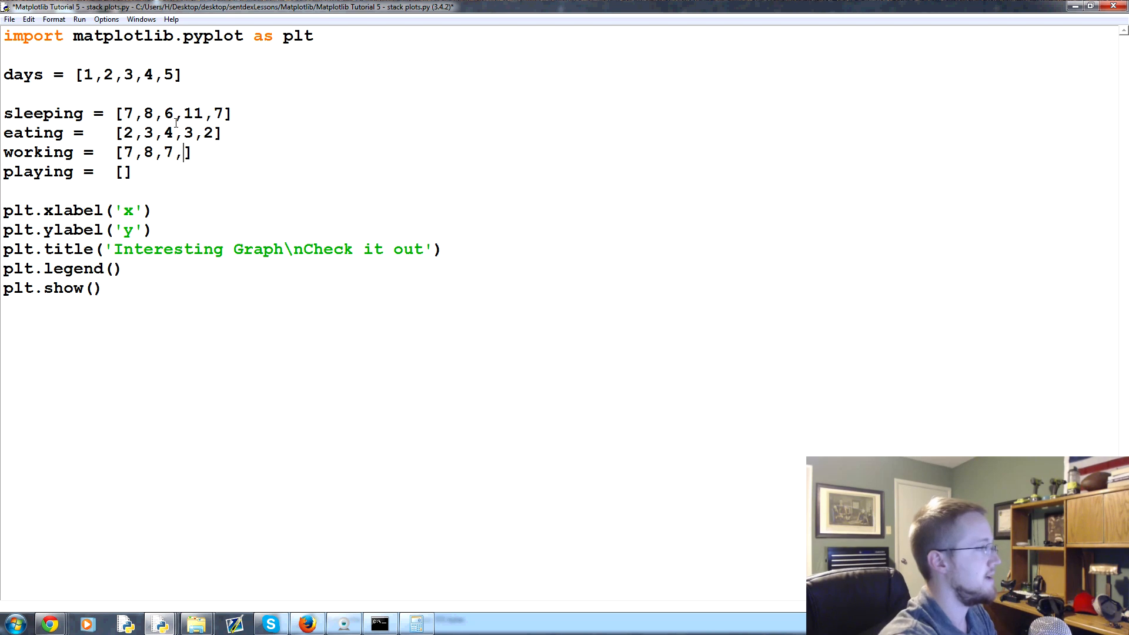
pyautogui.write('2,2')
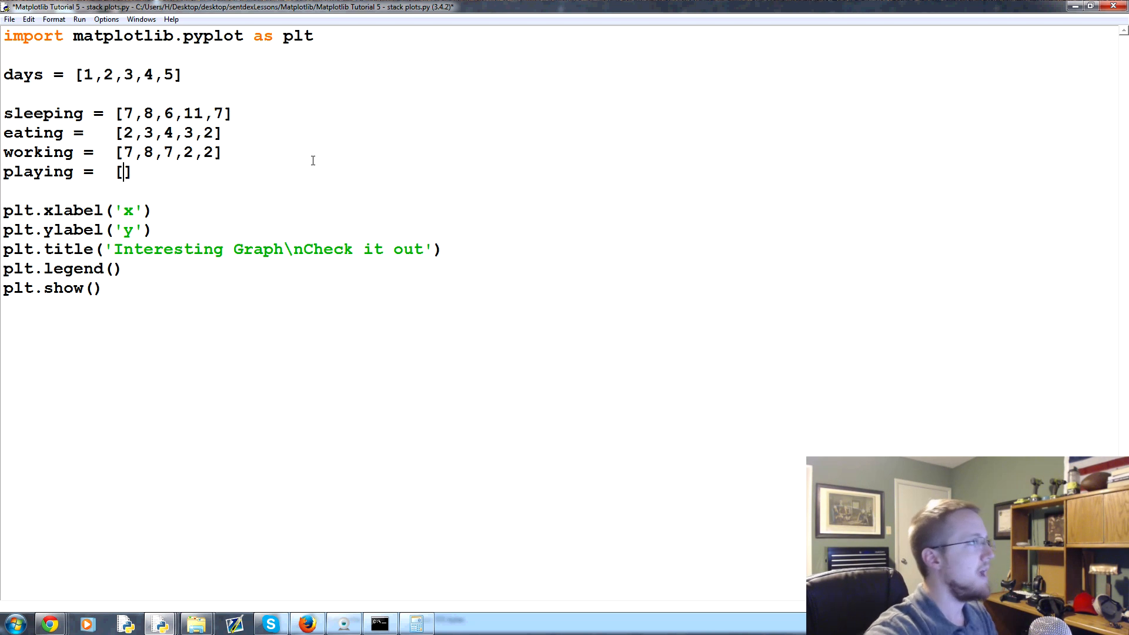
pyautogui.write('8,')
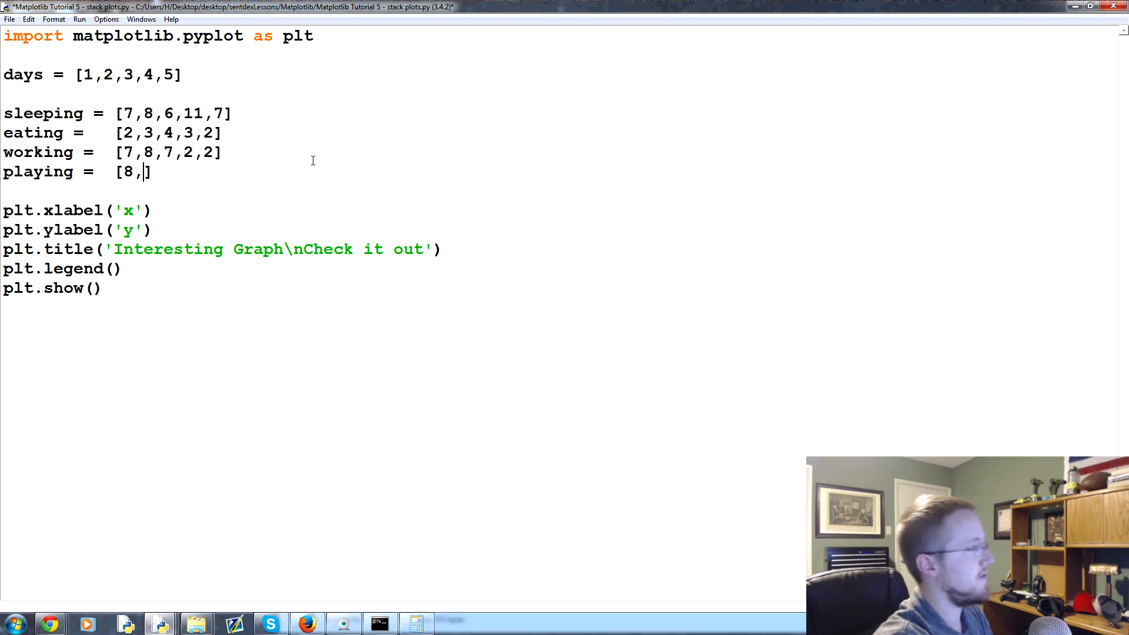
pyautogui.write('5,')
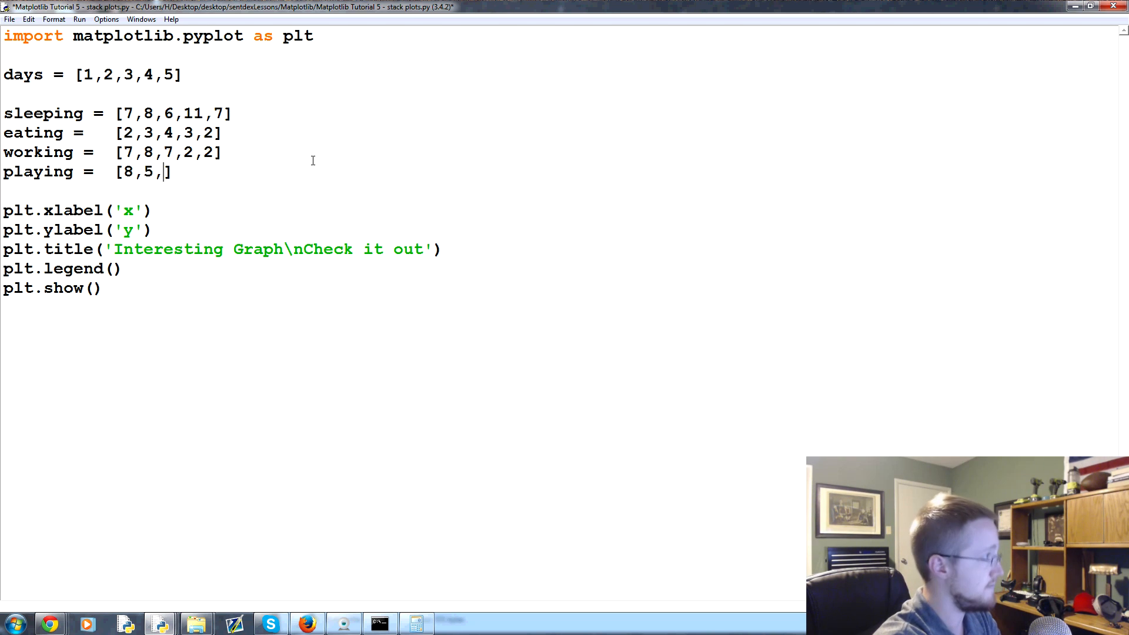
pyautogui.write('7,')
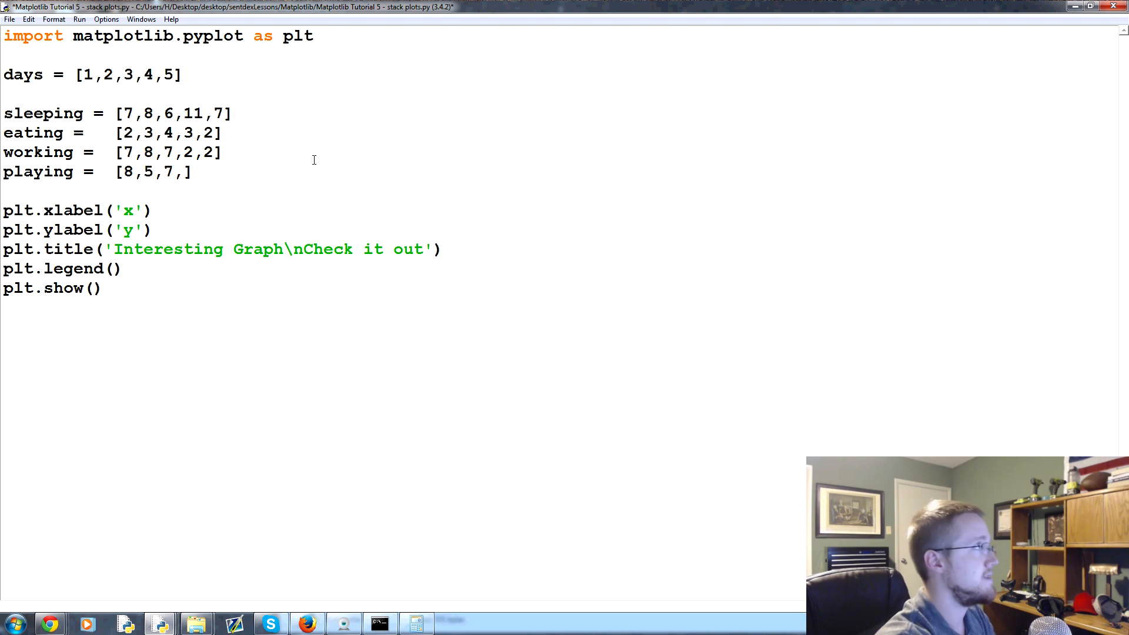
pyautogui.write('8,')
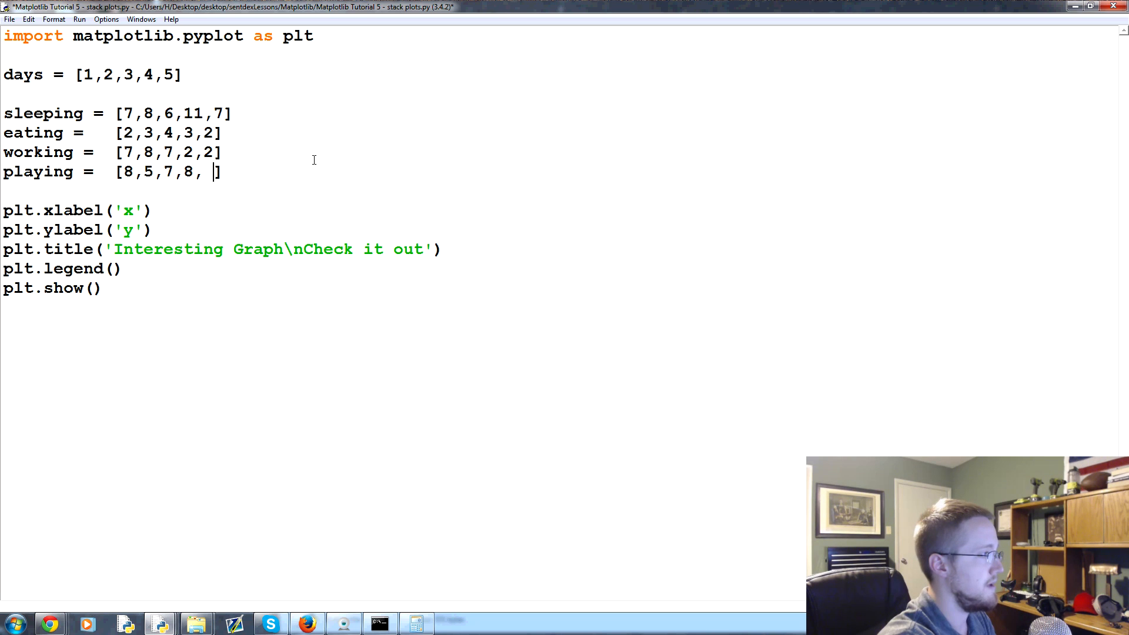
pyautogui.write('13')
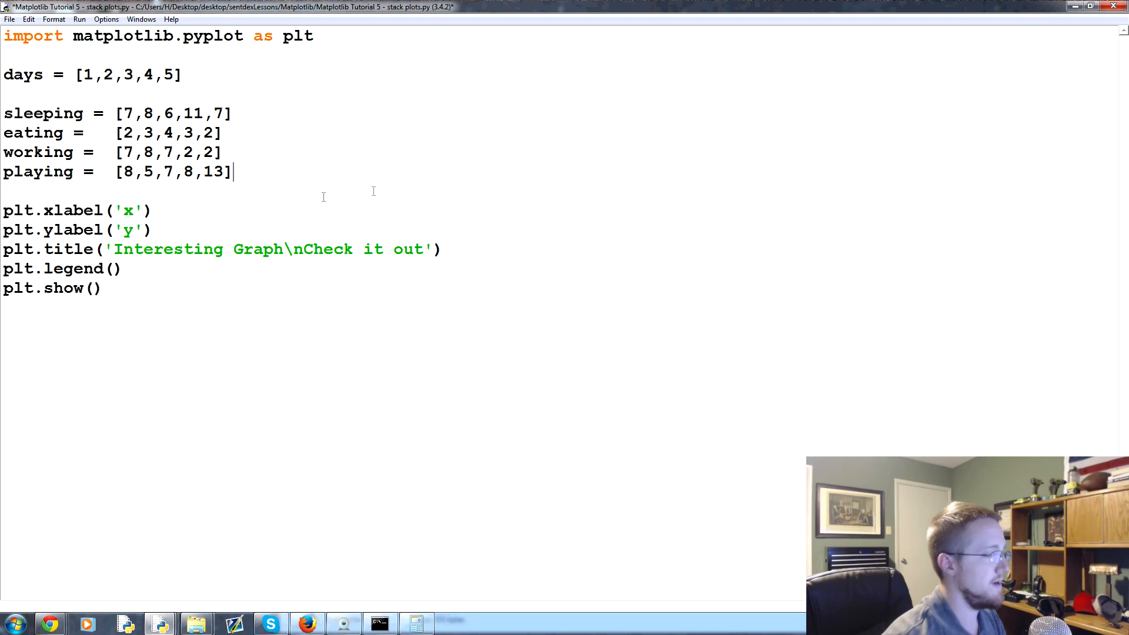
pyautogui.moveTo(345, 153)
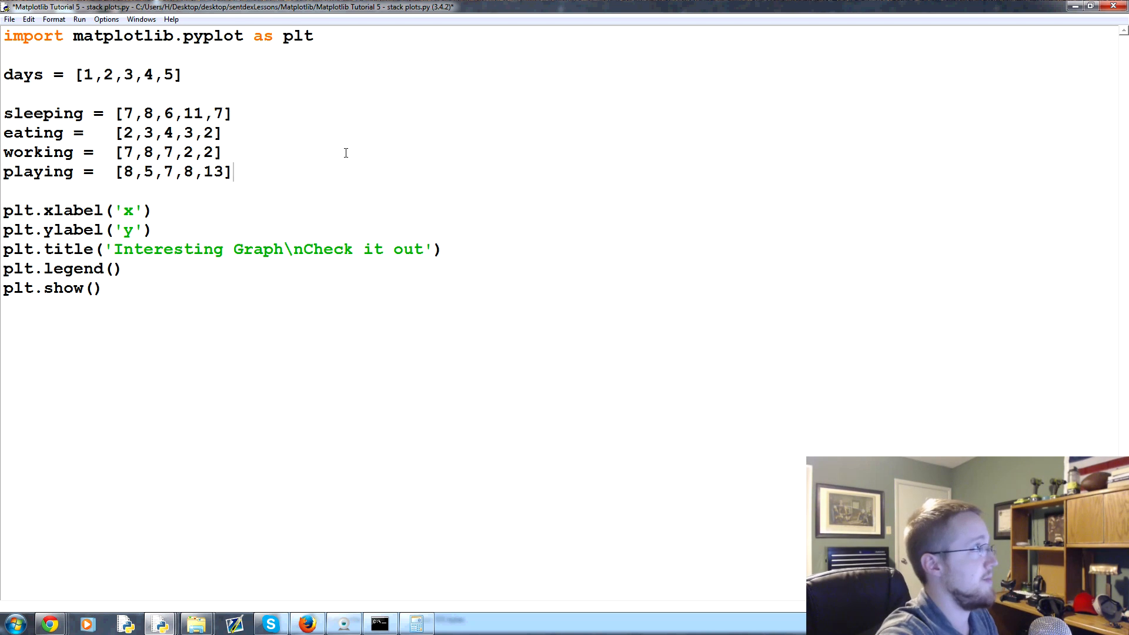
pyautogui.press('Return')
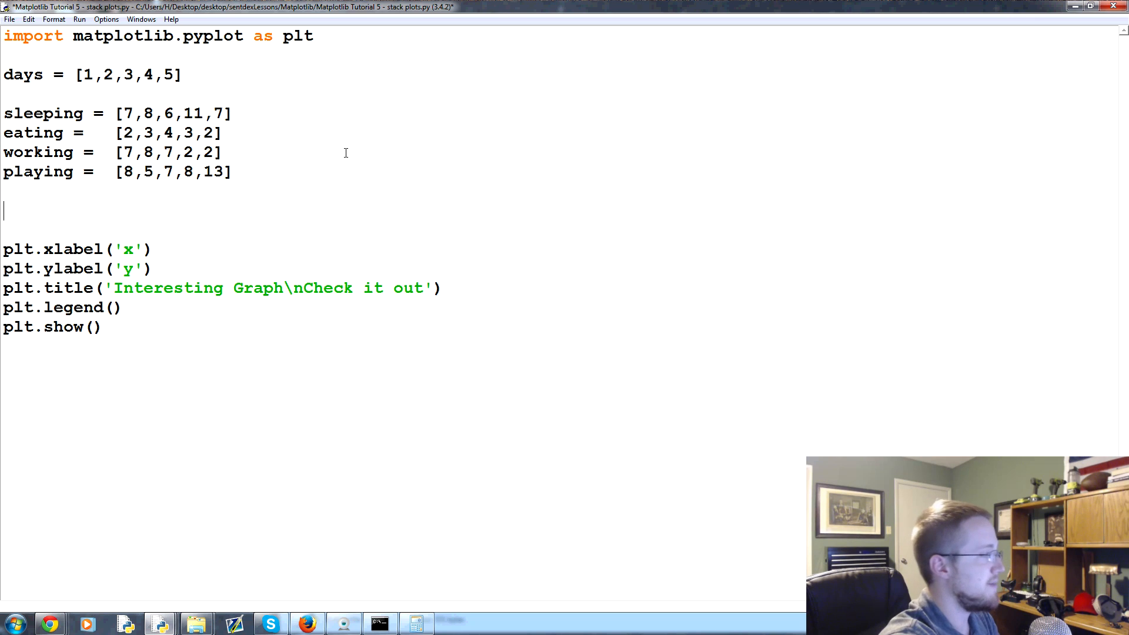
# Write a plt.stackplot call passing days and the four activity lists.
pyautogui.write('plt')
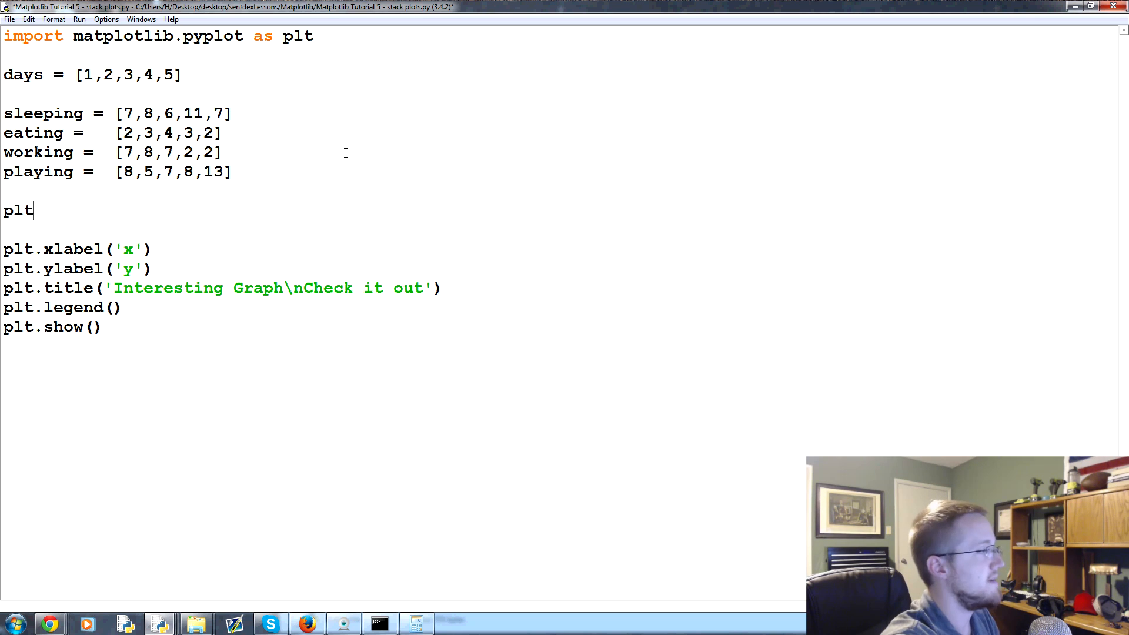
pyautogui.write('.stackplo')
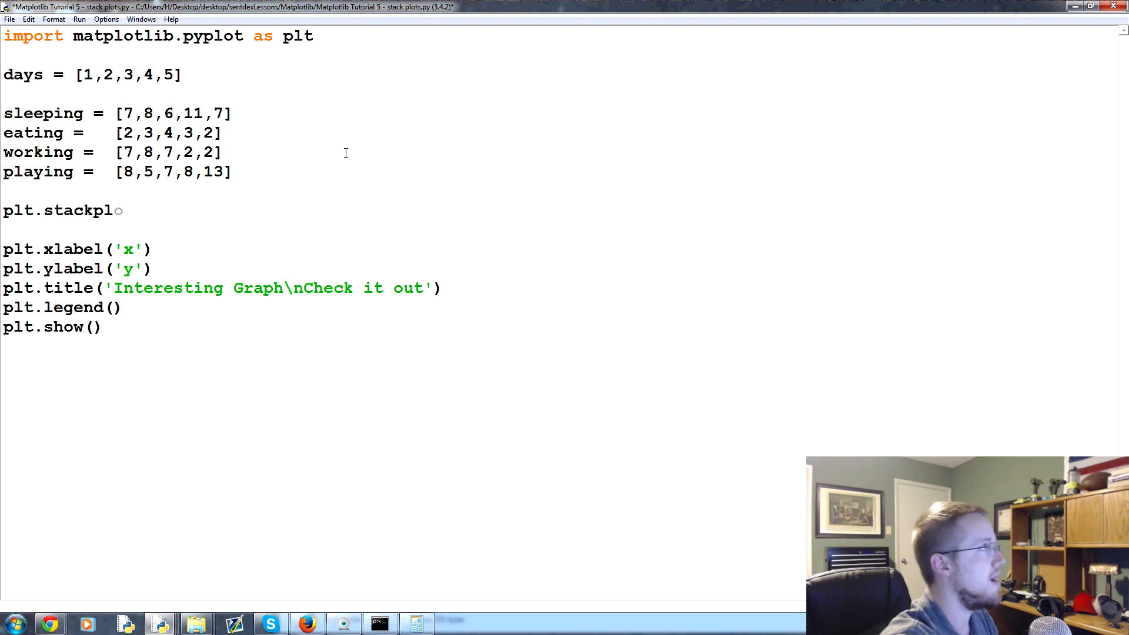
pyautogui.write('t()')
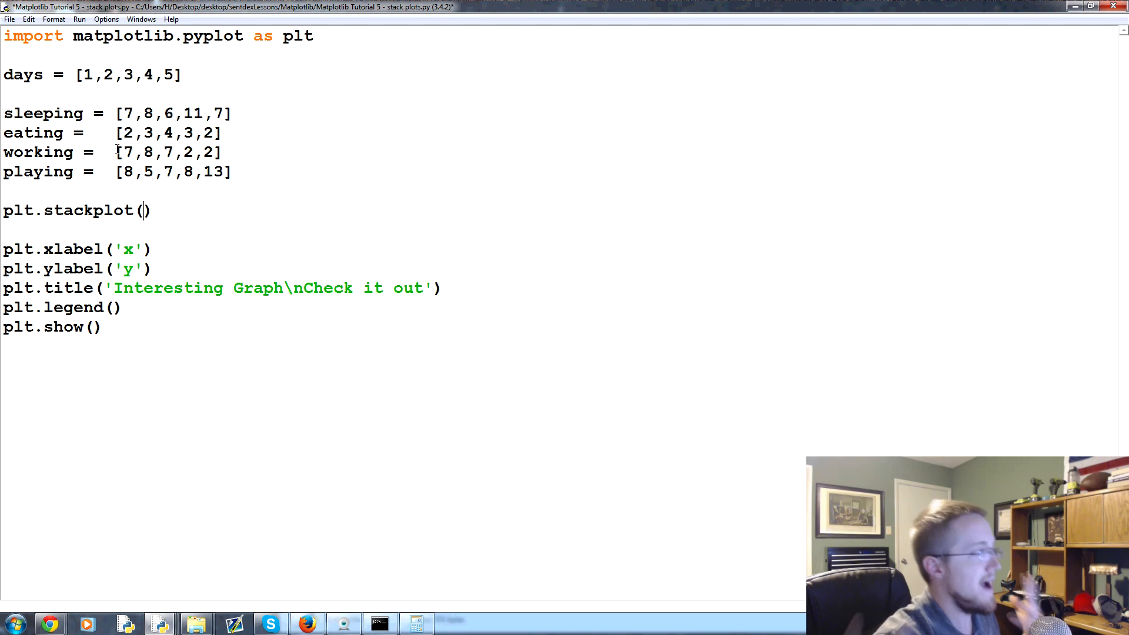
pyautogui.write('days,')
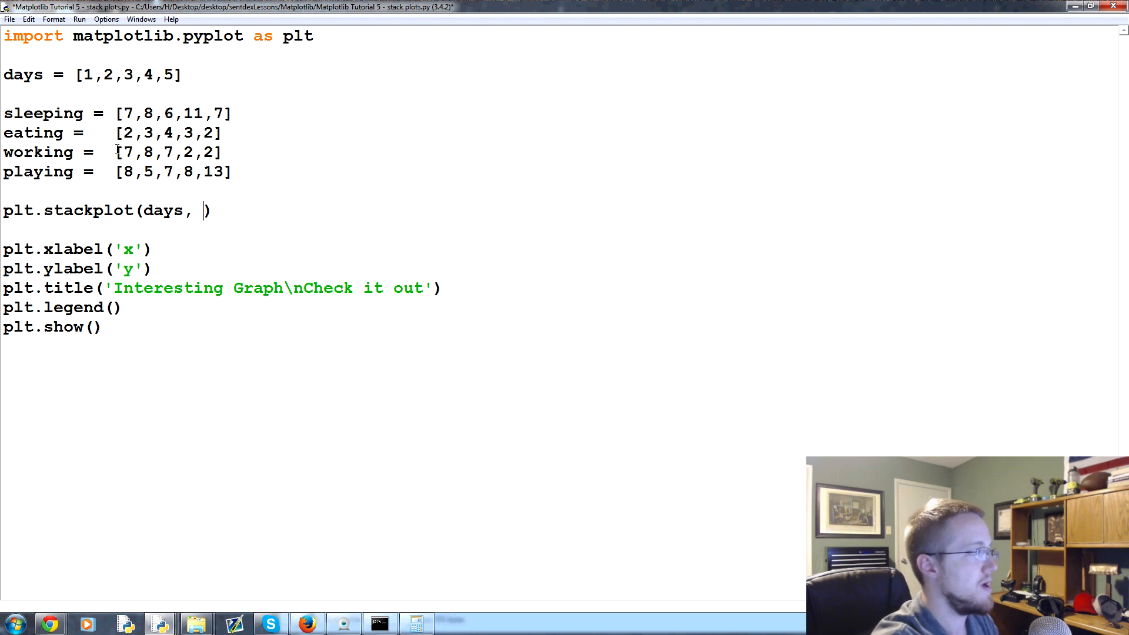
pyautogui.write('sleeping,eating,working,playing,')
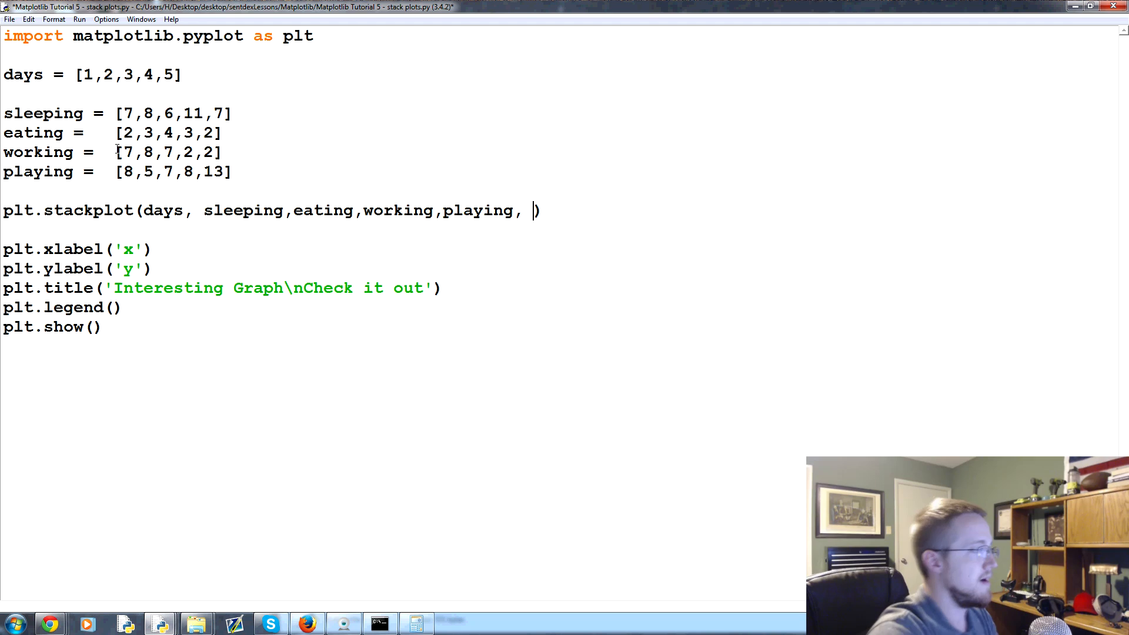
pyautogui.moveTo(476, 195)
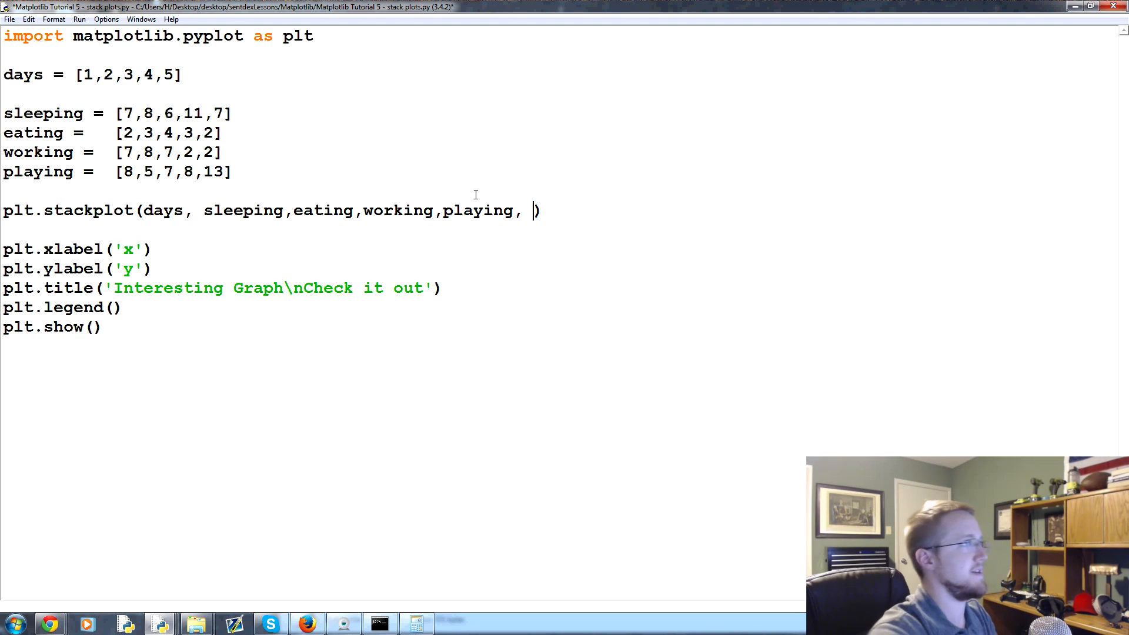
# Add colors=['m','c','r','k'] to the stackplot call.
pyautogui.write('colors=')
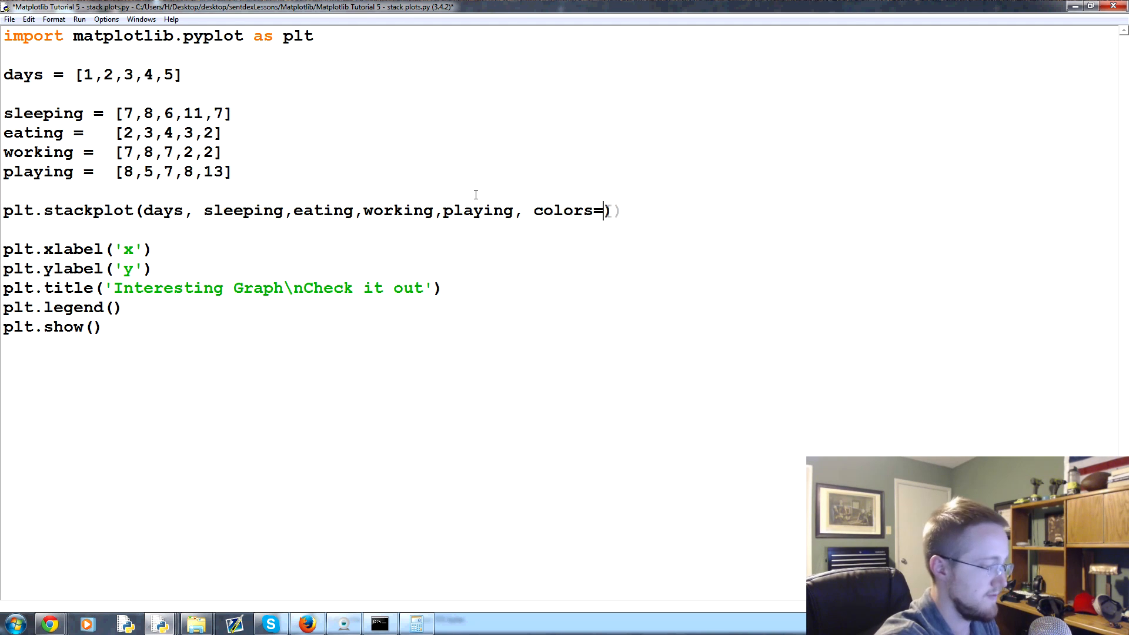
pyautogui.write('[')
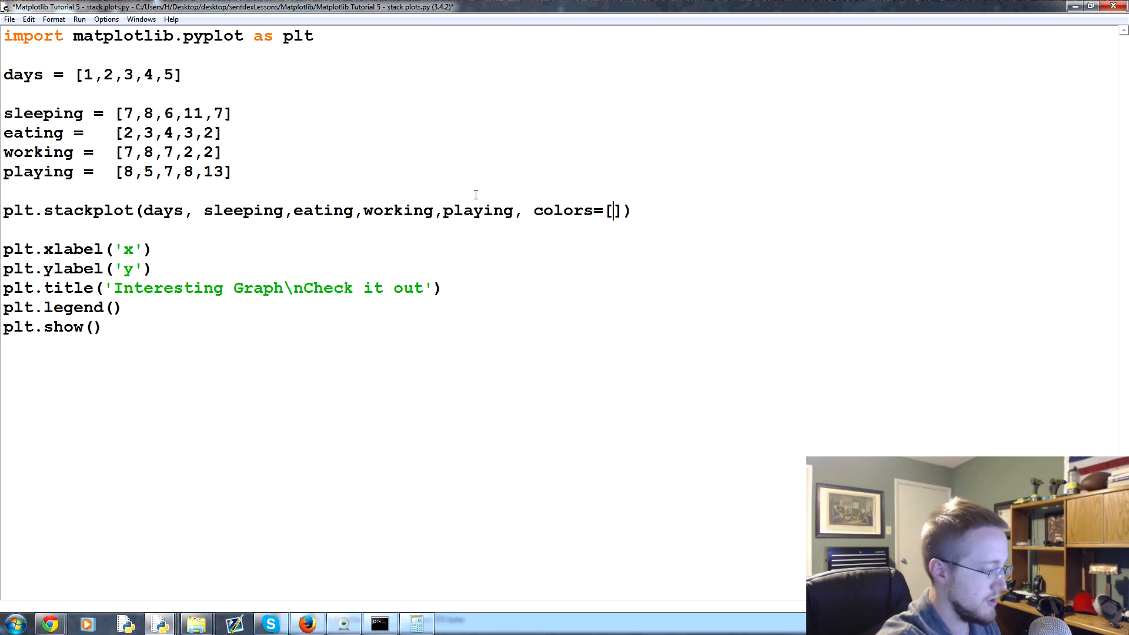
pyautogui.write('m')
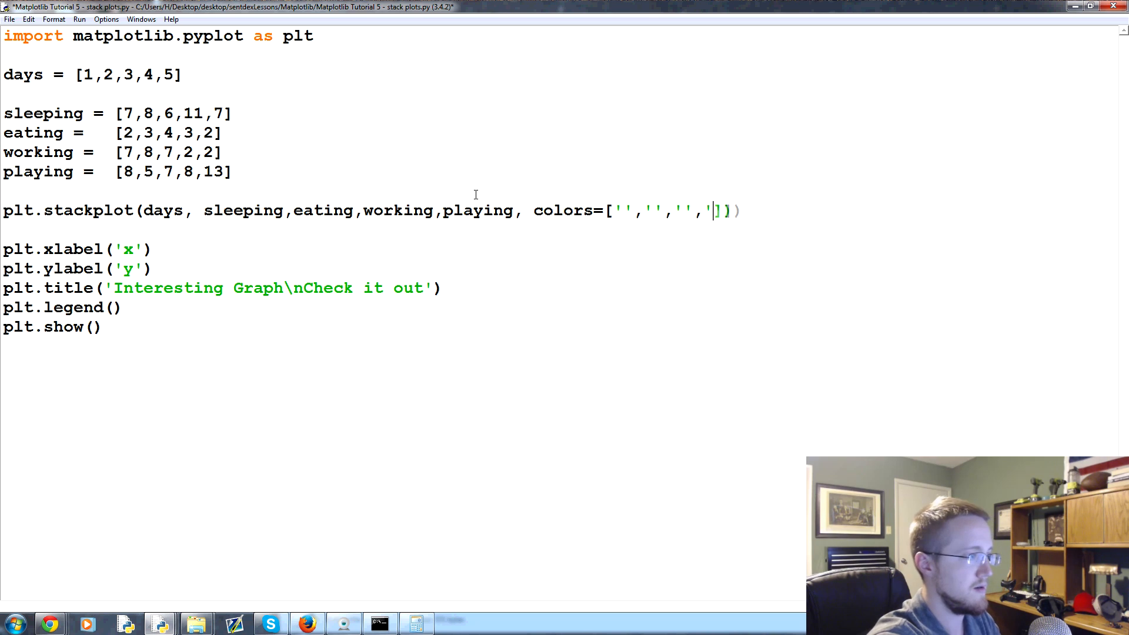
pyautogui.write("m','c','r")
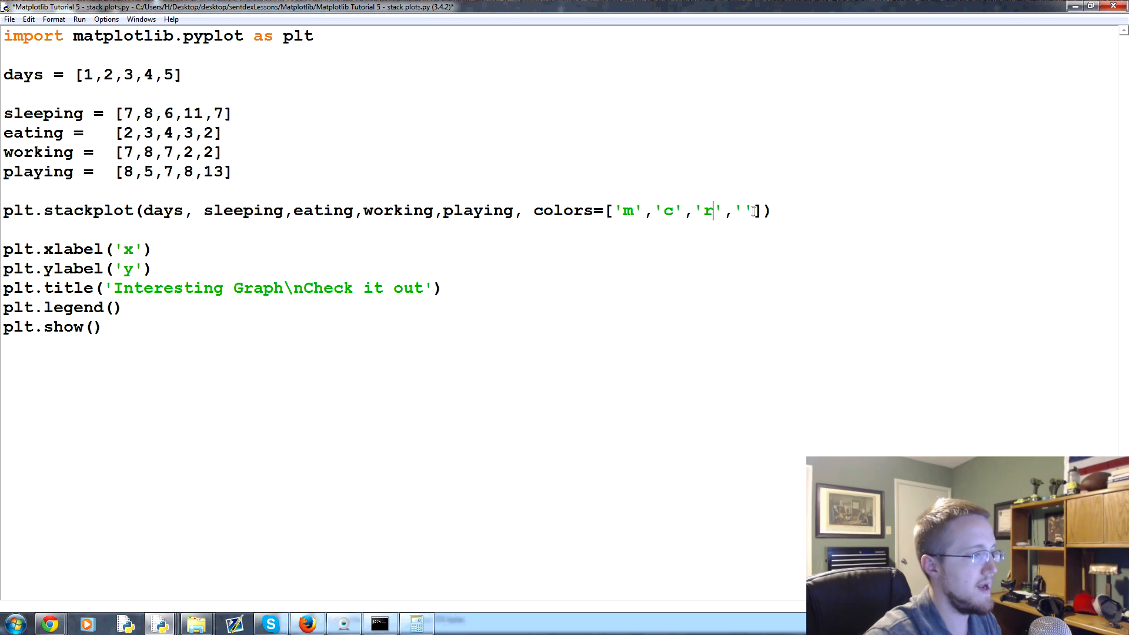
pyautogui.write('k')
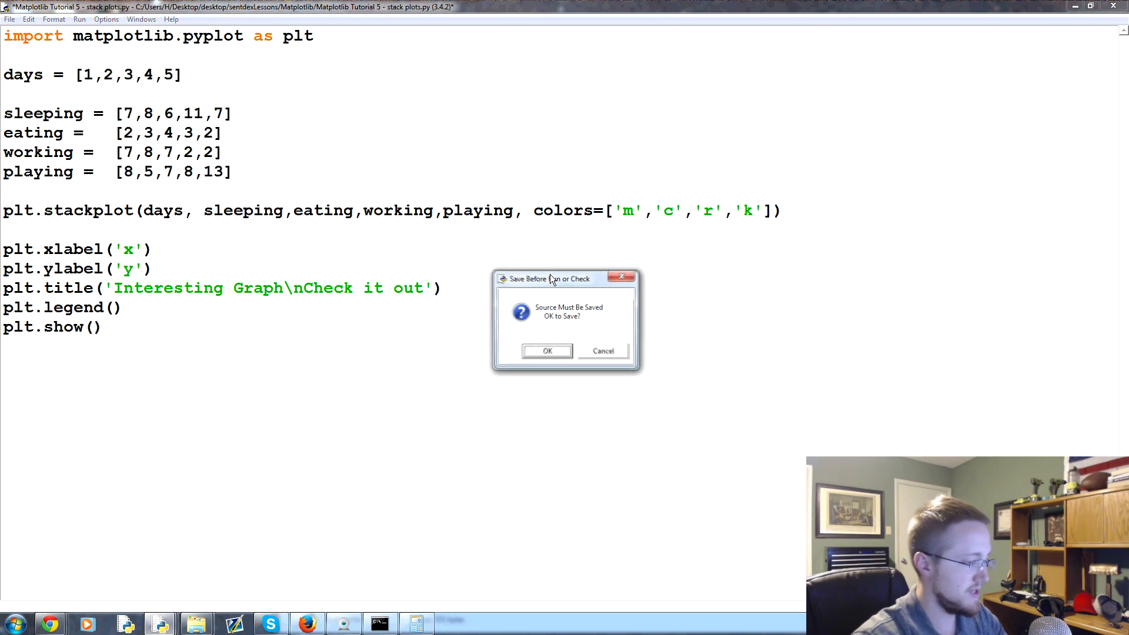
# Save and run the script twice, then close the figure and shell windows.
pyautogui.click(545, 351)
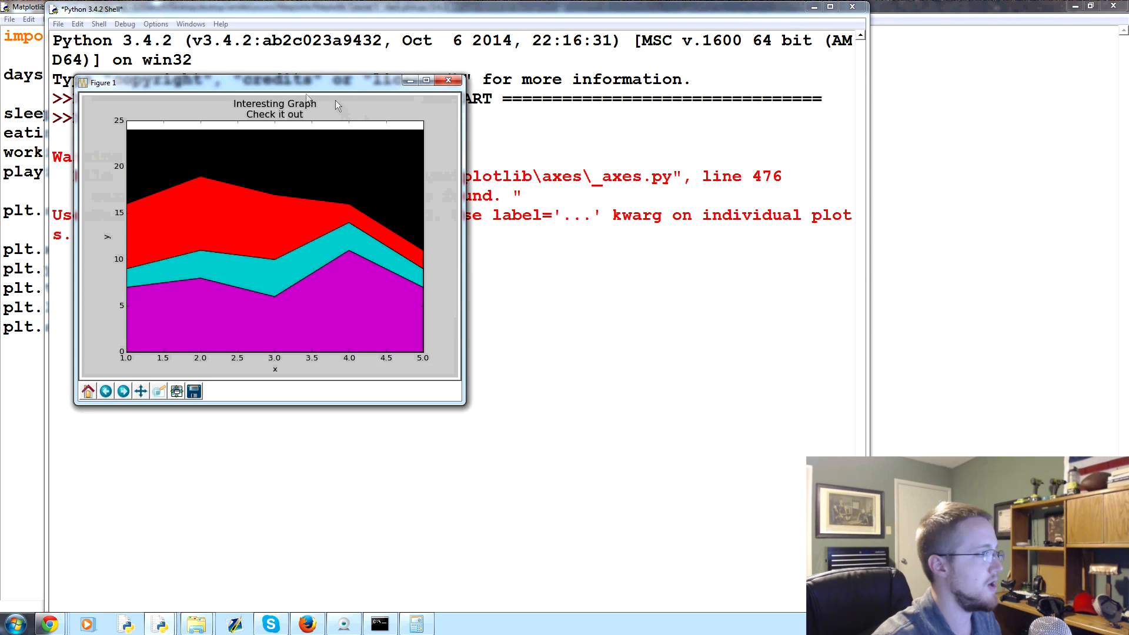
pyautogui.moveTo(363, 97)
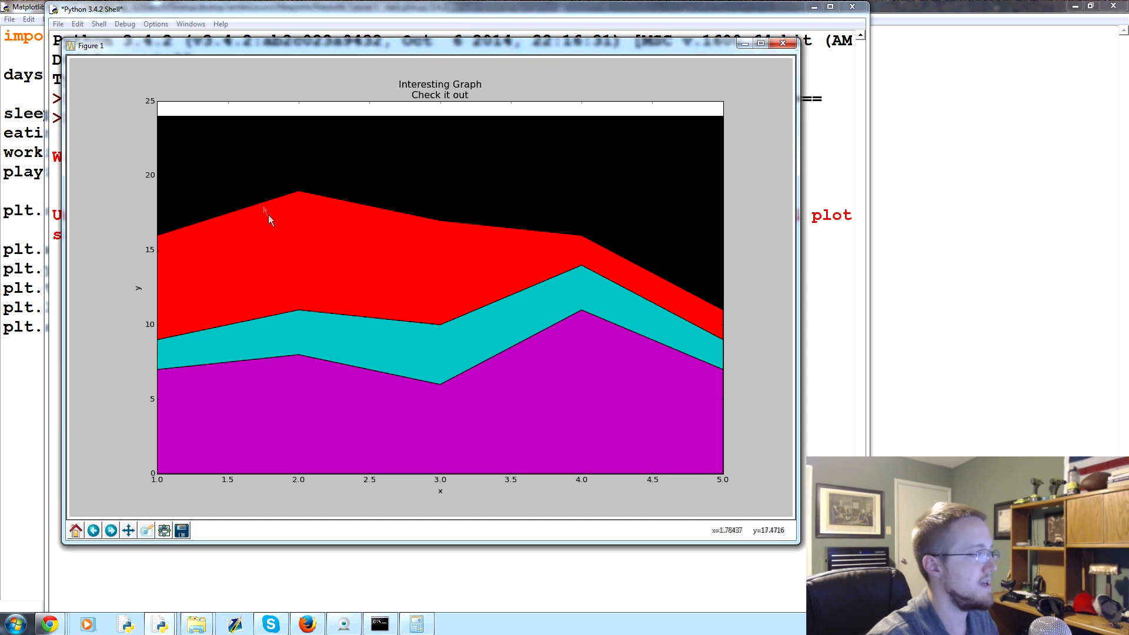
pyautogui.moveTo(682, 289)
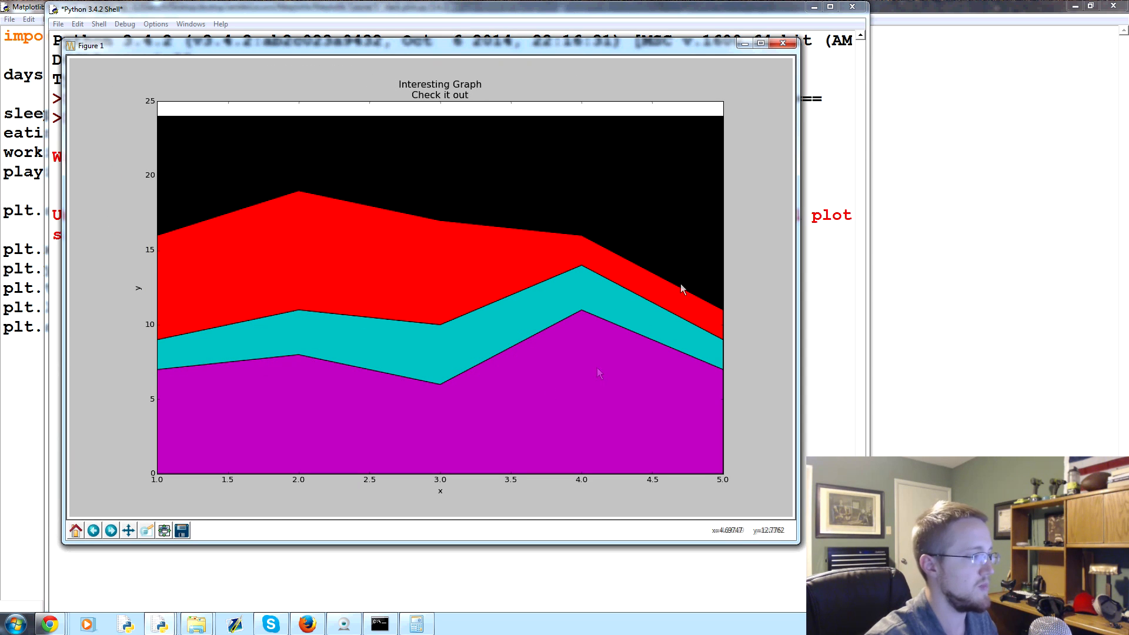
pyautogui.moveTo(703, 432)
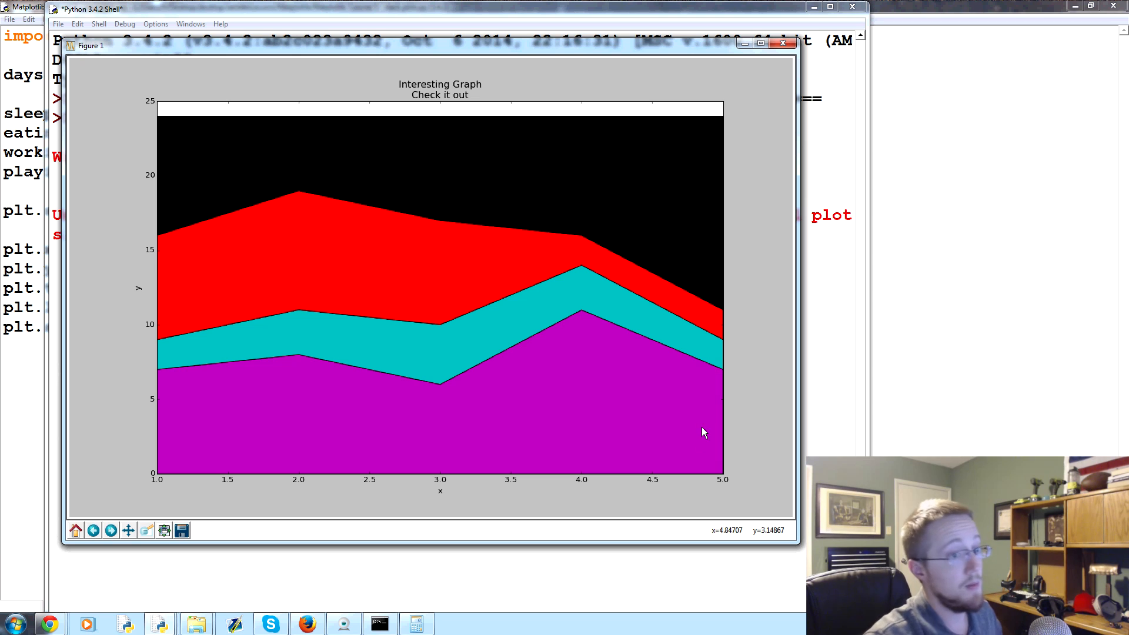
pyautogui.moveTo(686, 379)
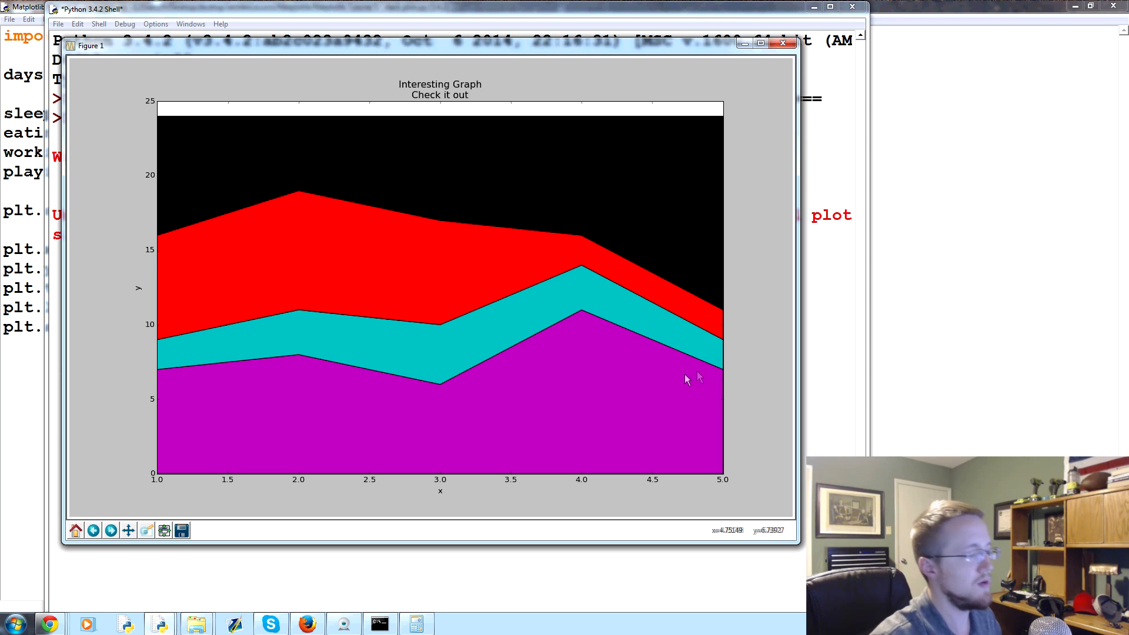
pyautogui.moveTo(675, 136)
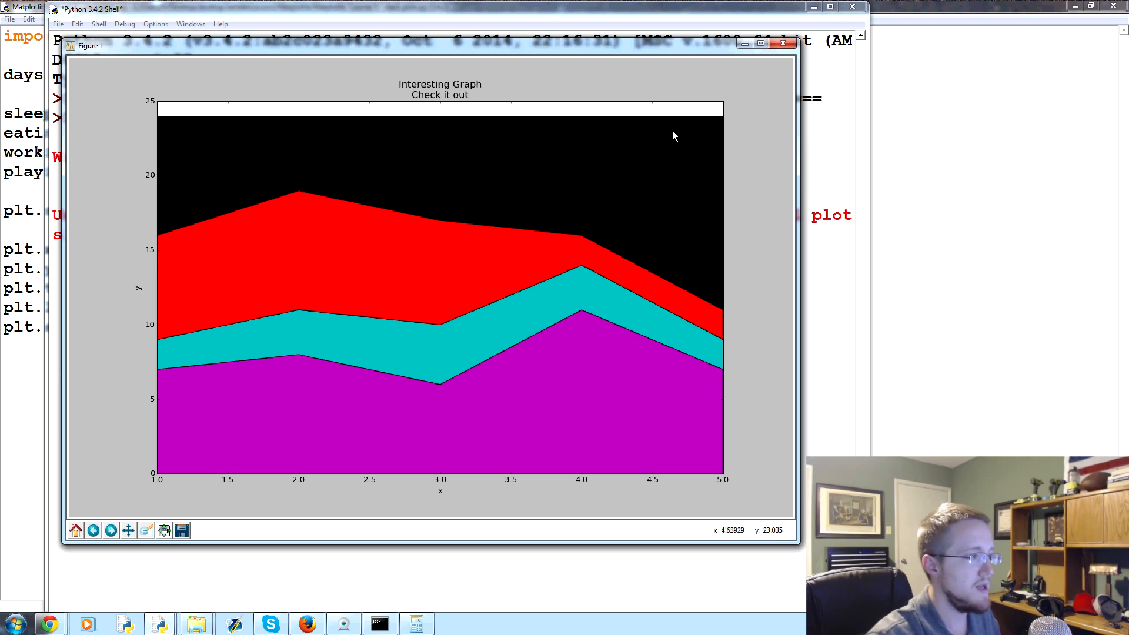
pyautogui.moveTo(394, 283)
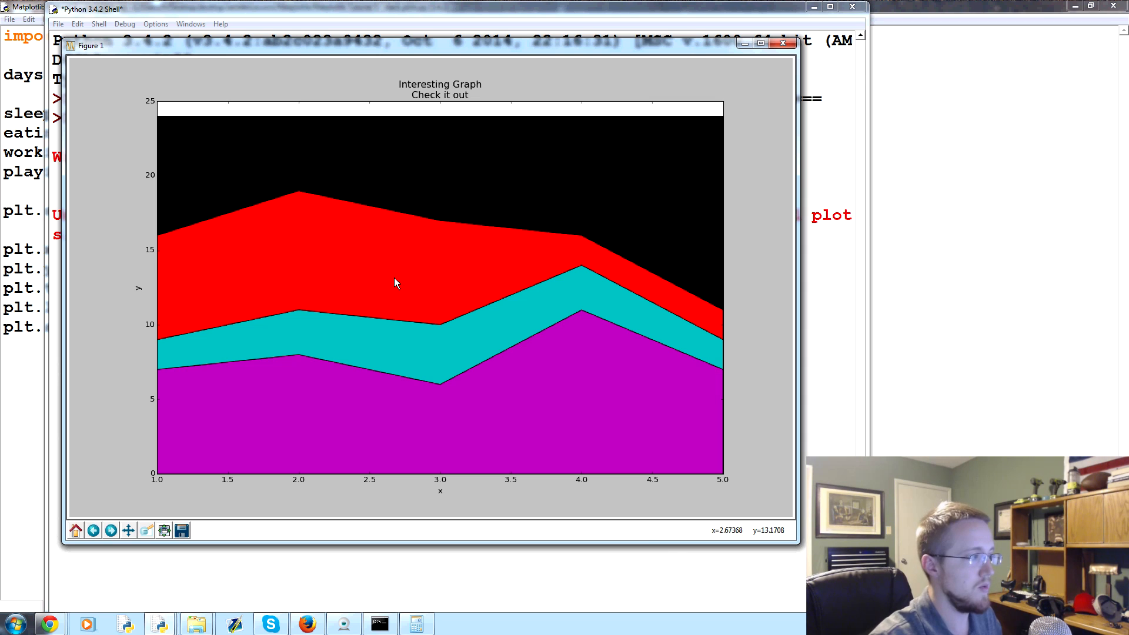
pyautogui.moveTo(549, 269)
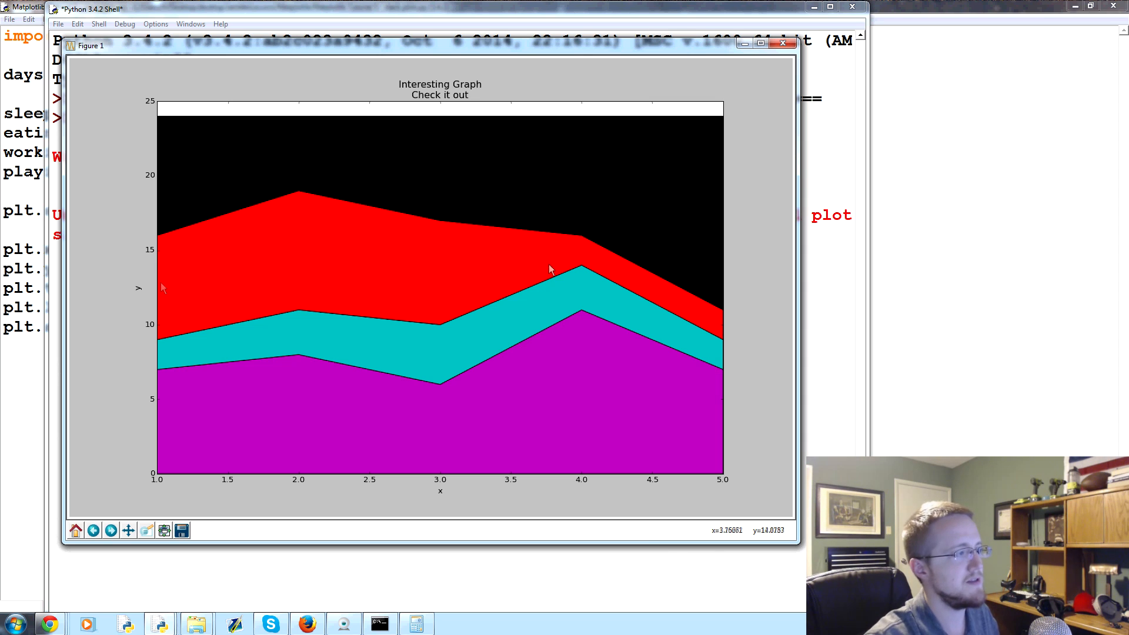
pyautogui.moveTo(607, 408)
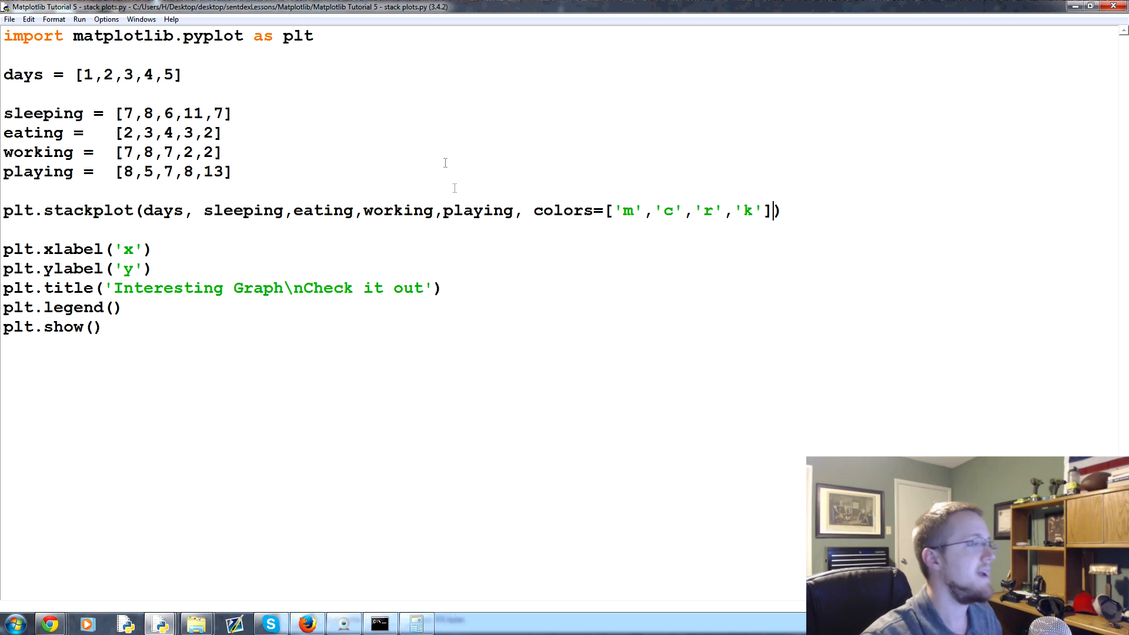
pyautogui.press('F5')
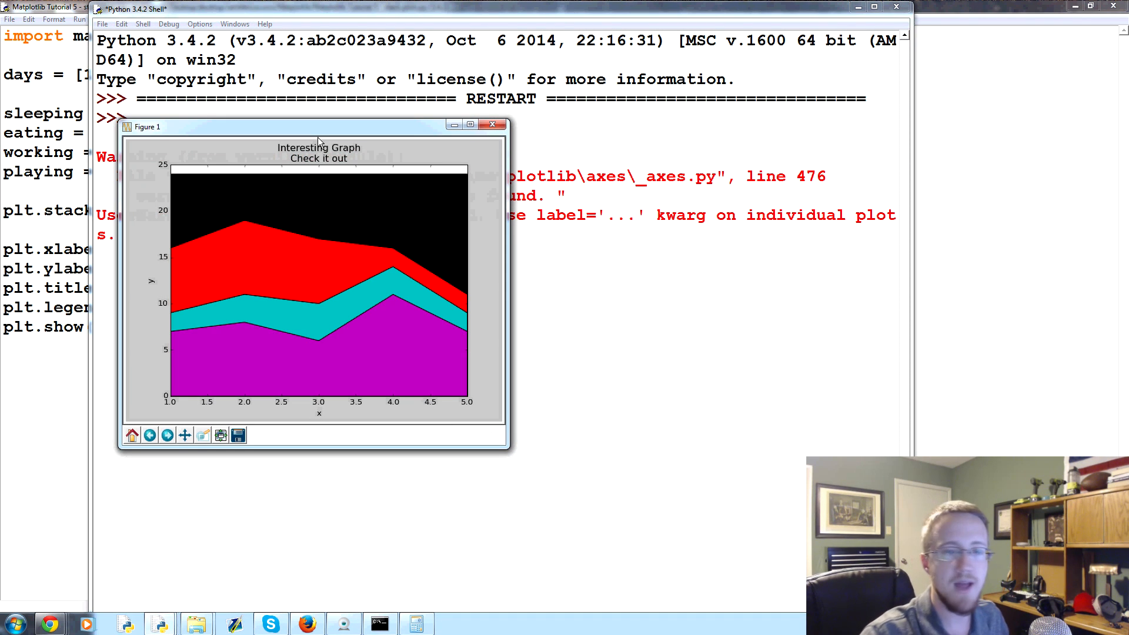
pyautogui.moveTo(204, 229)
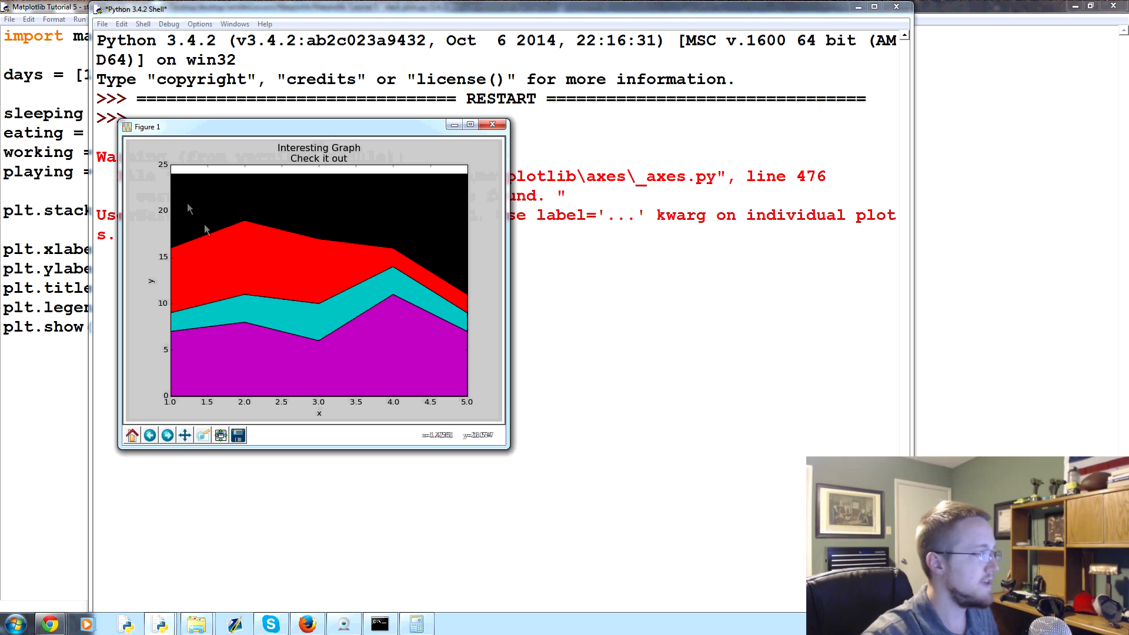
pyautogui.moveTo(266, 315)
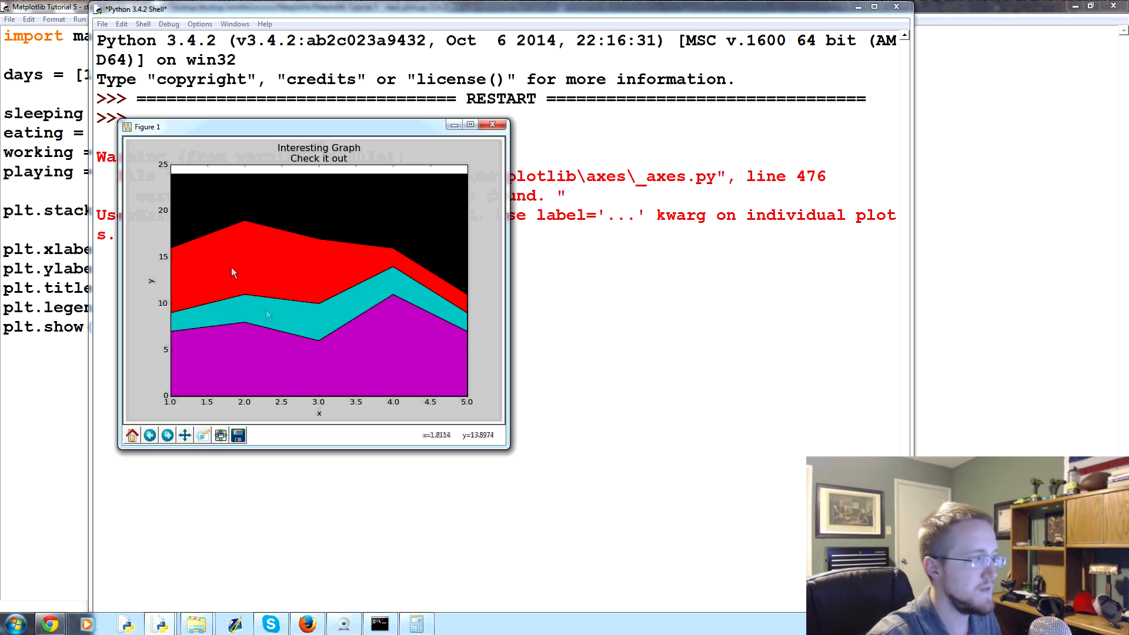
pyautogui.moveTo(384, 340)
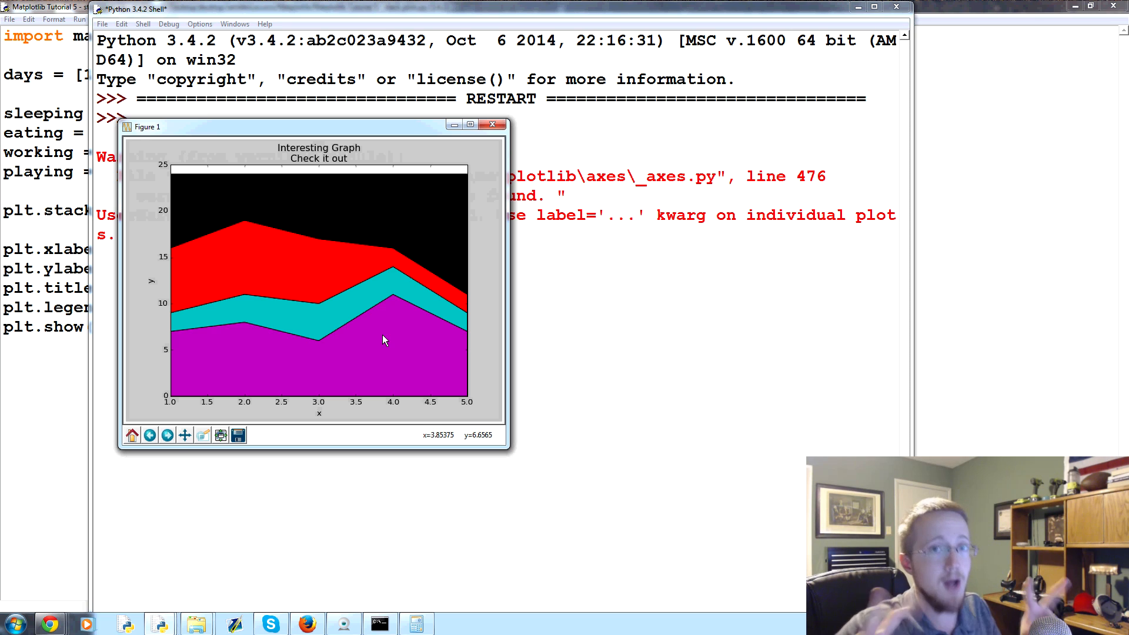
pyautogui.moveTo(305, 191)
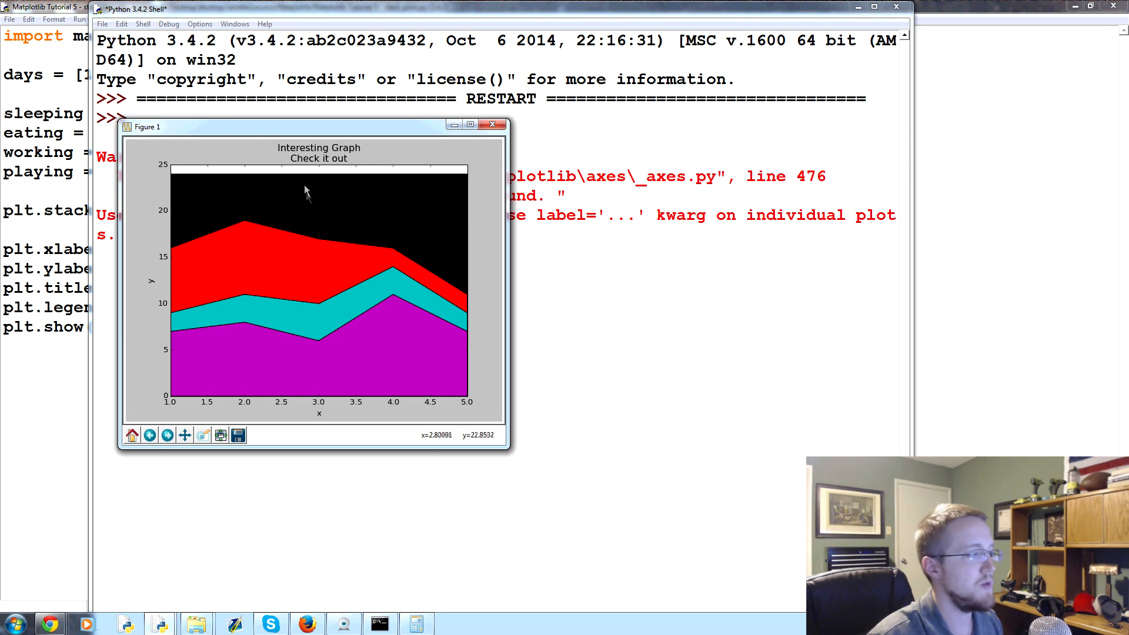
pyautogui.moveTo(356, 260)
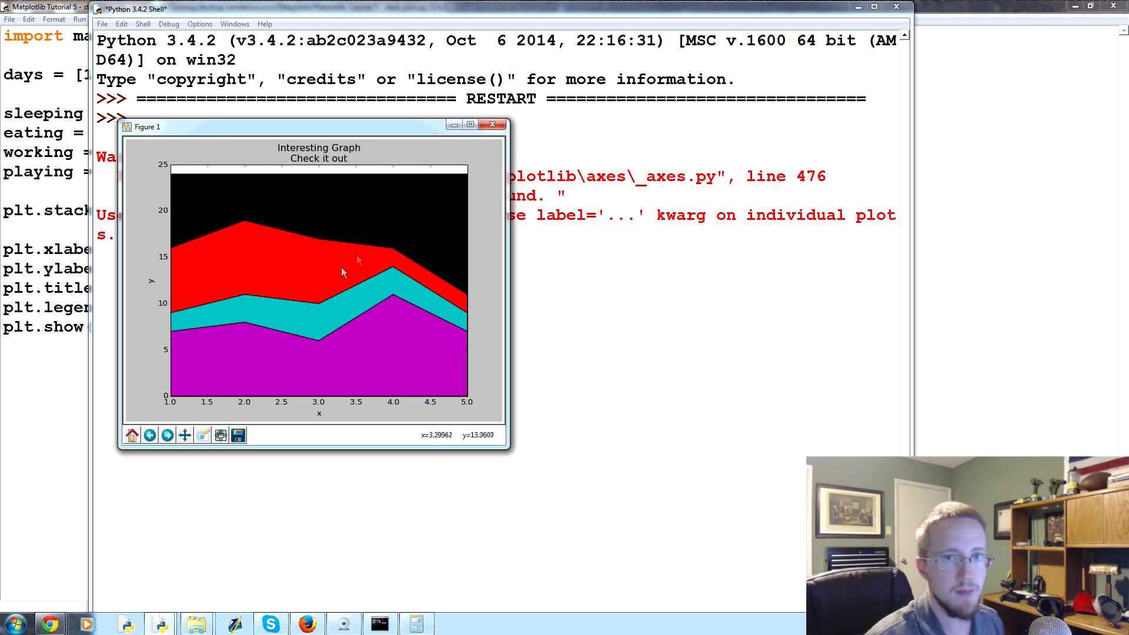
pyautogui.moveTo(358, 251)
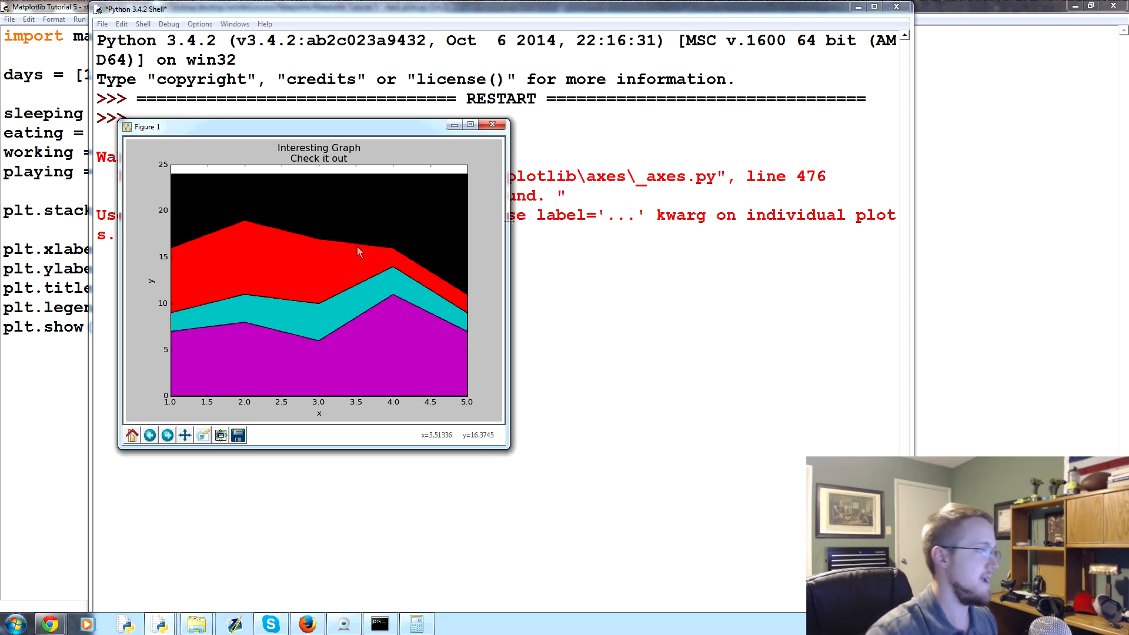
pyautogui.click(491, 124)
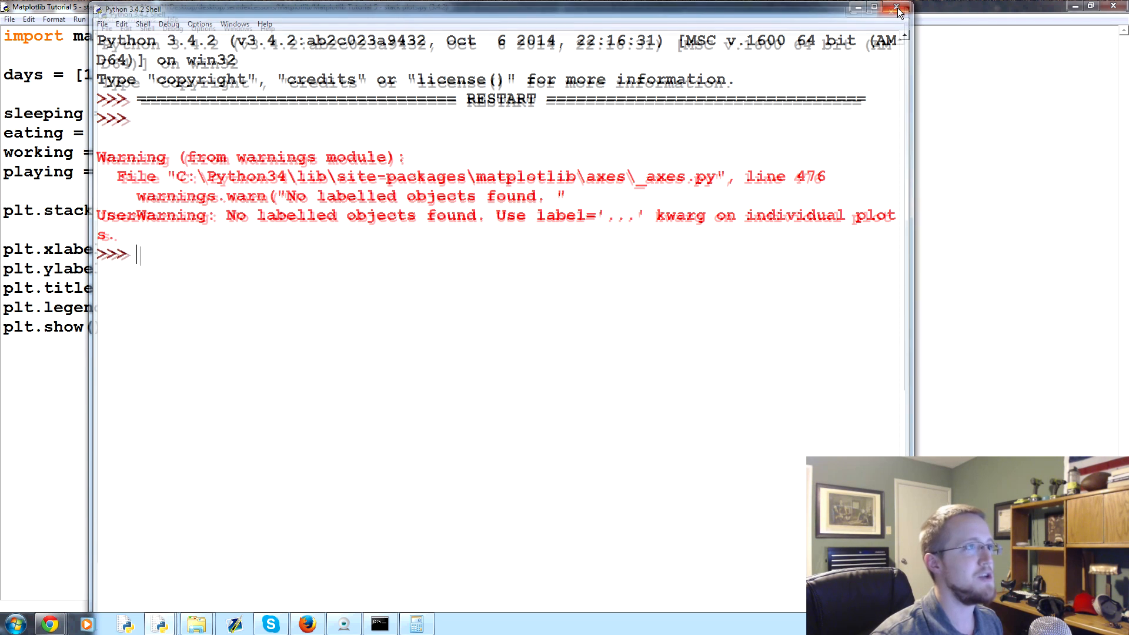
pyautogui.click(898, 7)
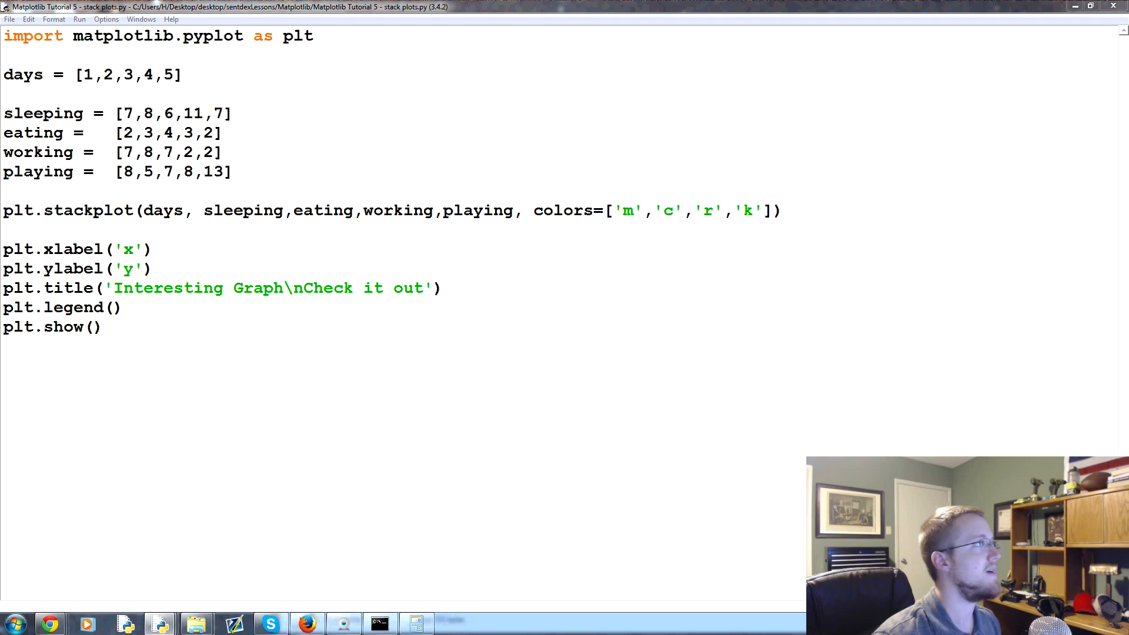
pyautogui.moveTo(236, 183)
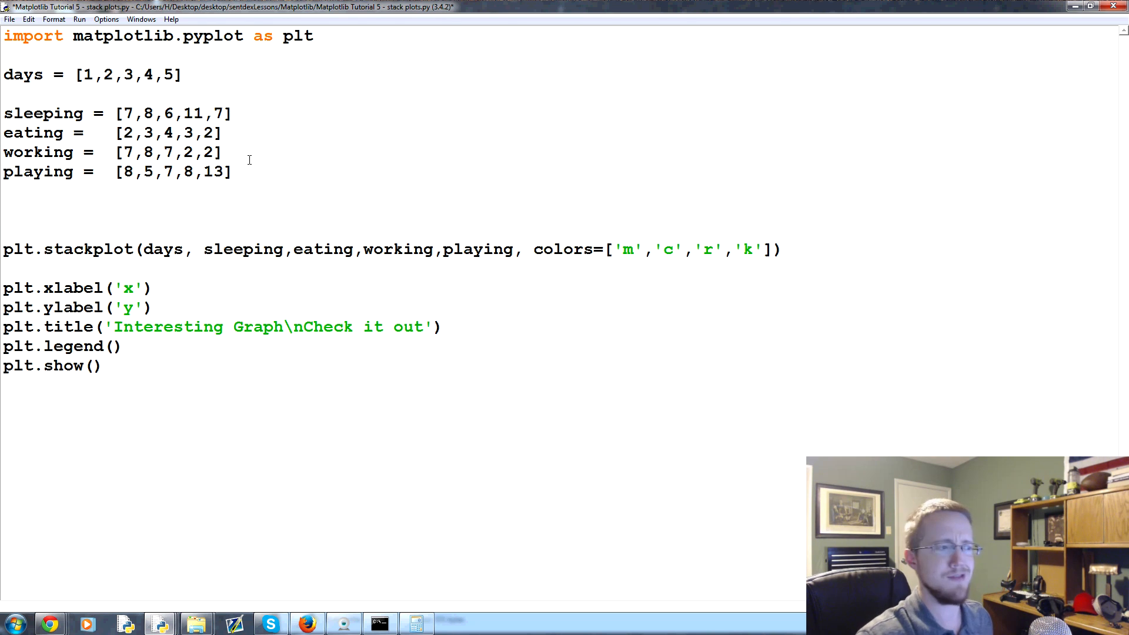
# Insert blank lines between the activity lists and the stackplot call.
pyautogui.doubleClick(87, 249)
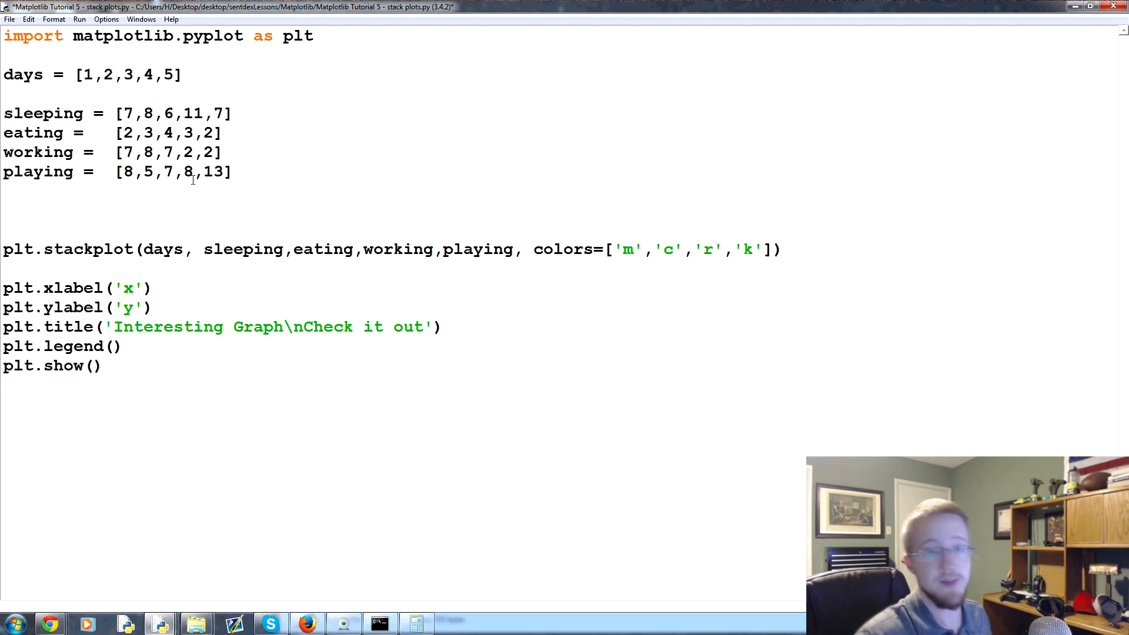
# Add four plt.plot([],[],color='m', label='Sleeping') lines above the stackplot call.
pyautogui.write('plt')
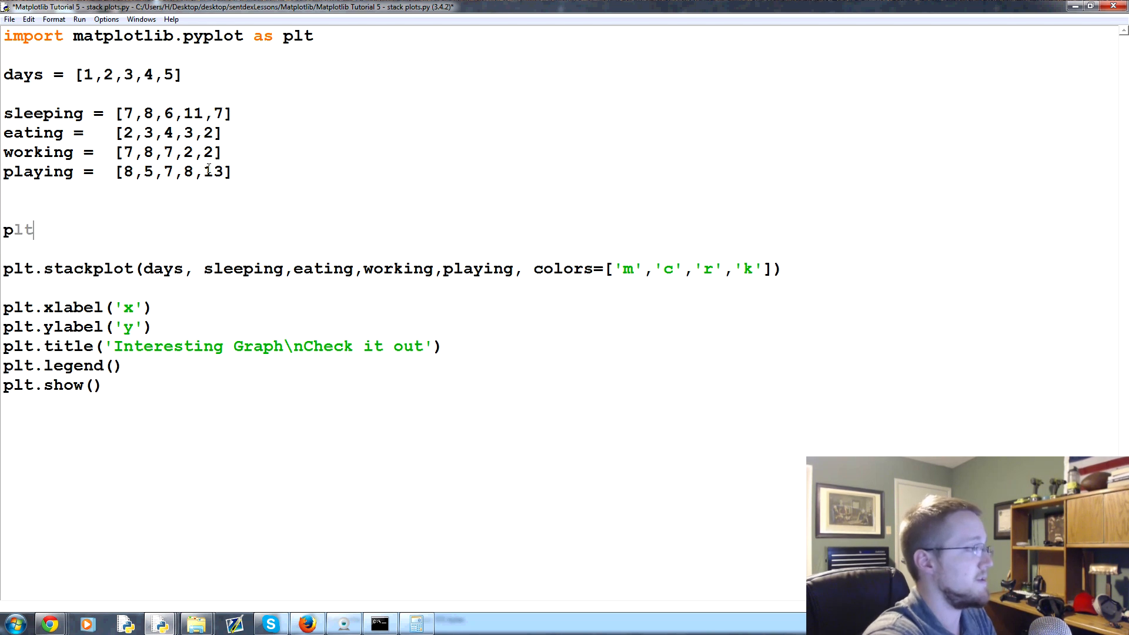
pyautogui.write('.plot()')
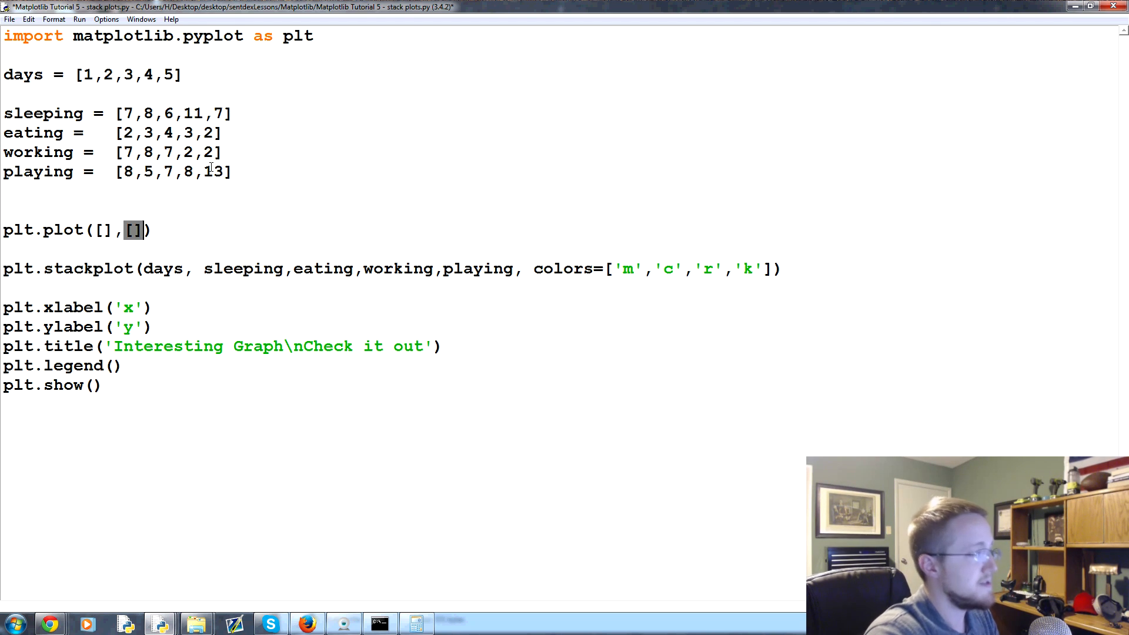
pyautogui.write(',label')
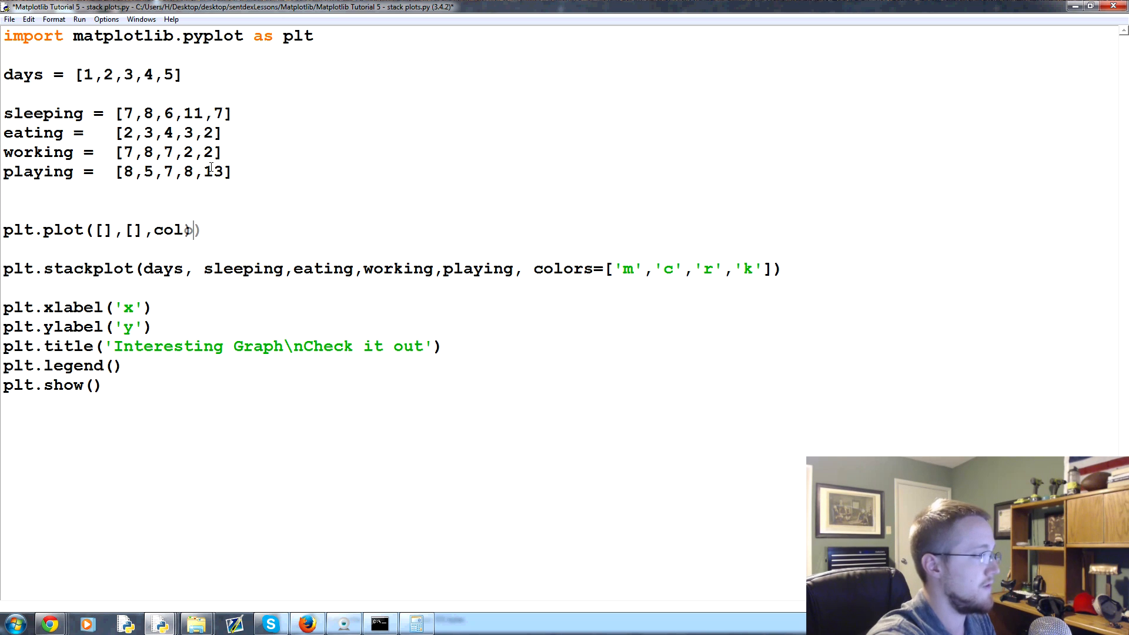
pyautogui.write("or='';")
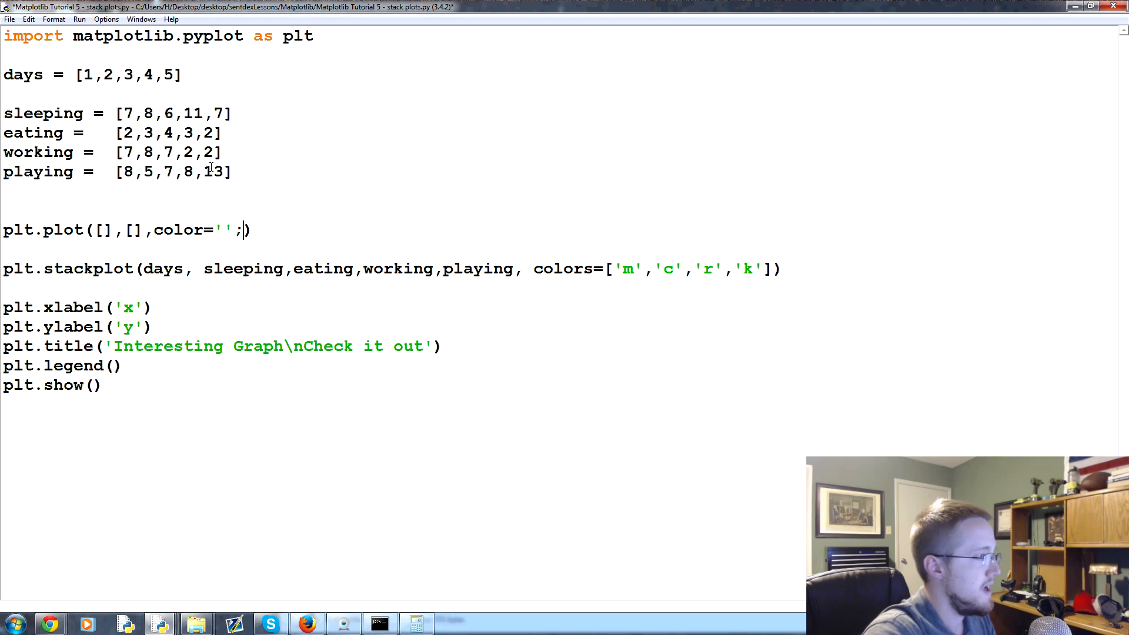
pyautogui.write('m')
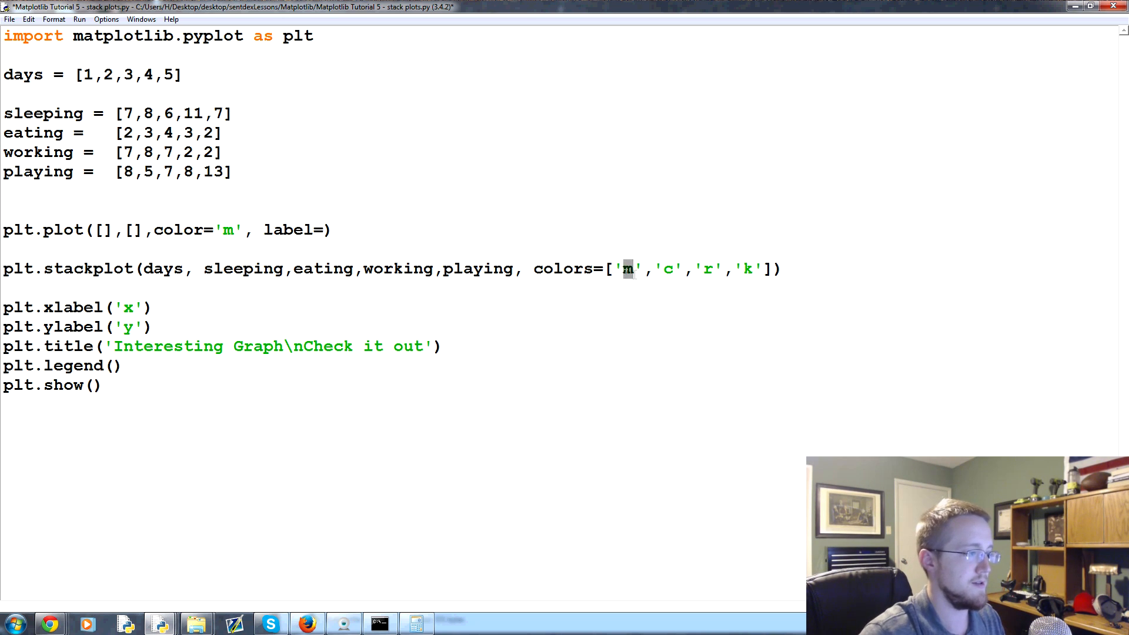
pyautogui.click(325, 229)
pyautogui.write("'S")
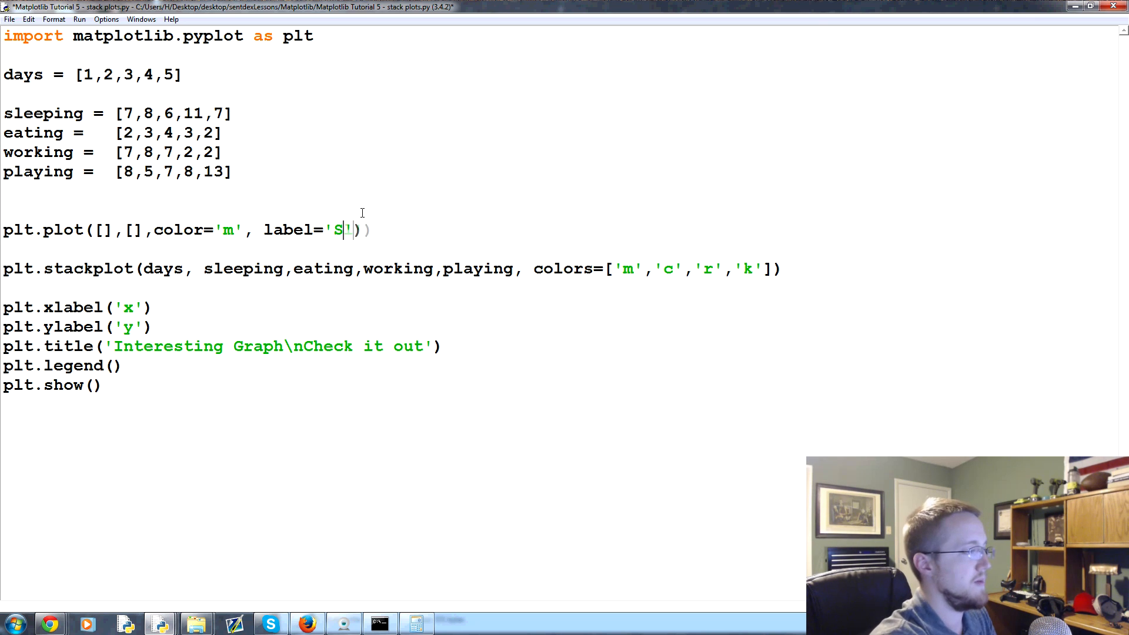
pyautogui.write('leeping')
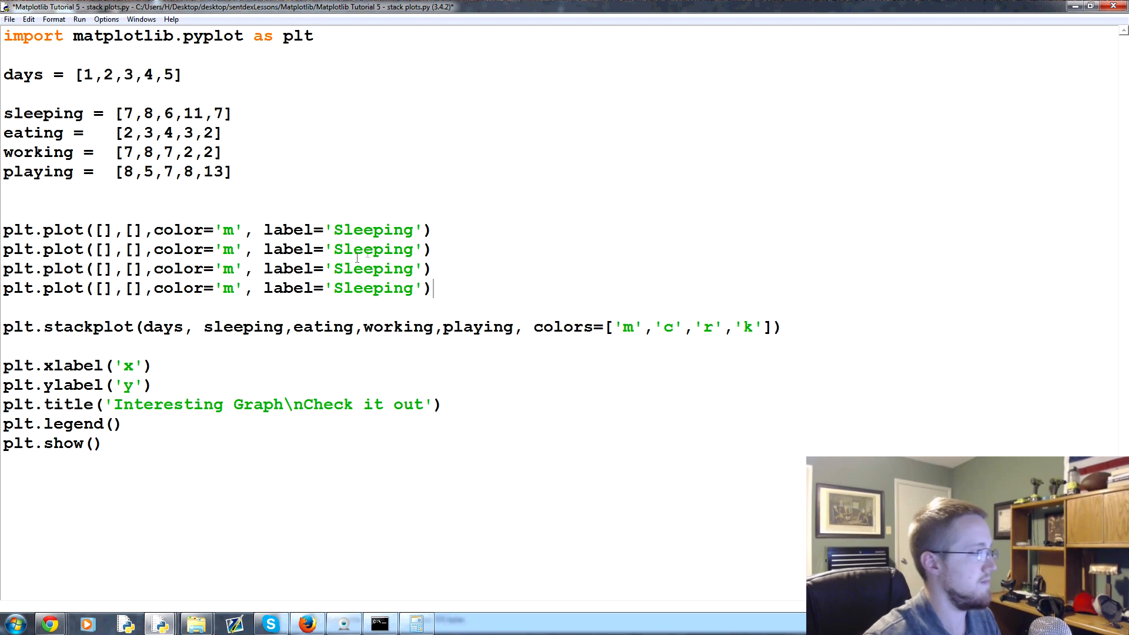
# Relabel the copied lines Eating, Working, Playing with colours c, r and l.
pyautogui.doubleClick(374, 249)
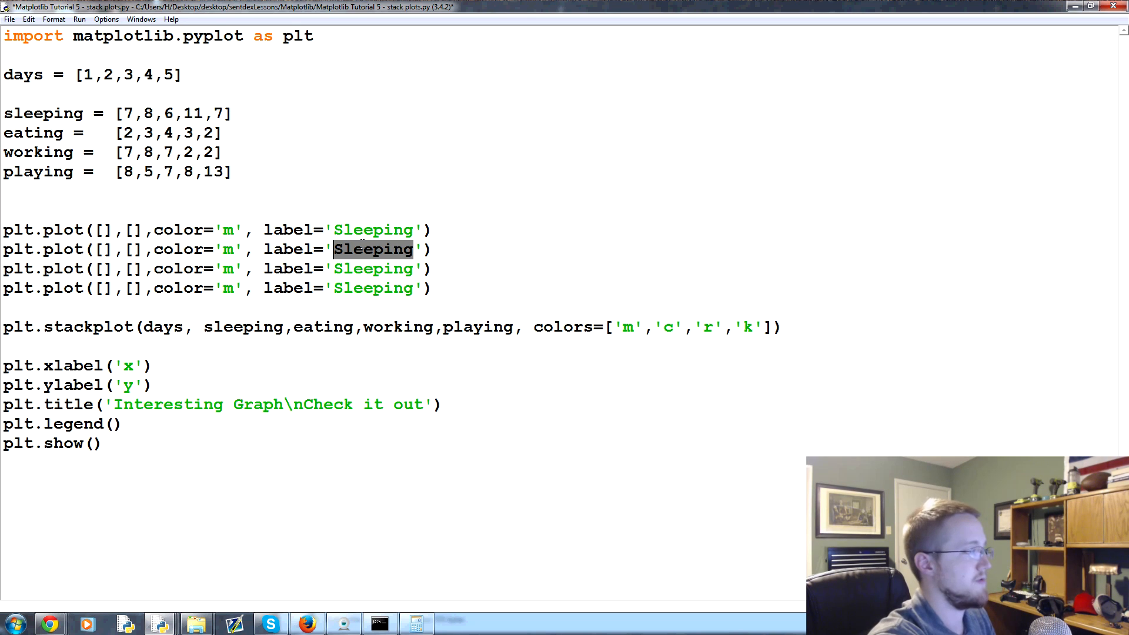
pyautogui.write('Eating')
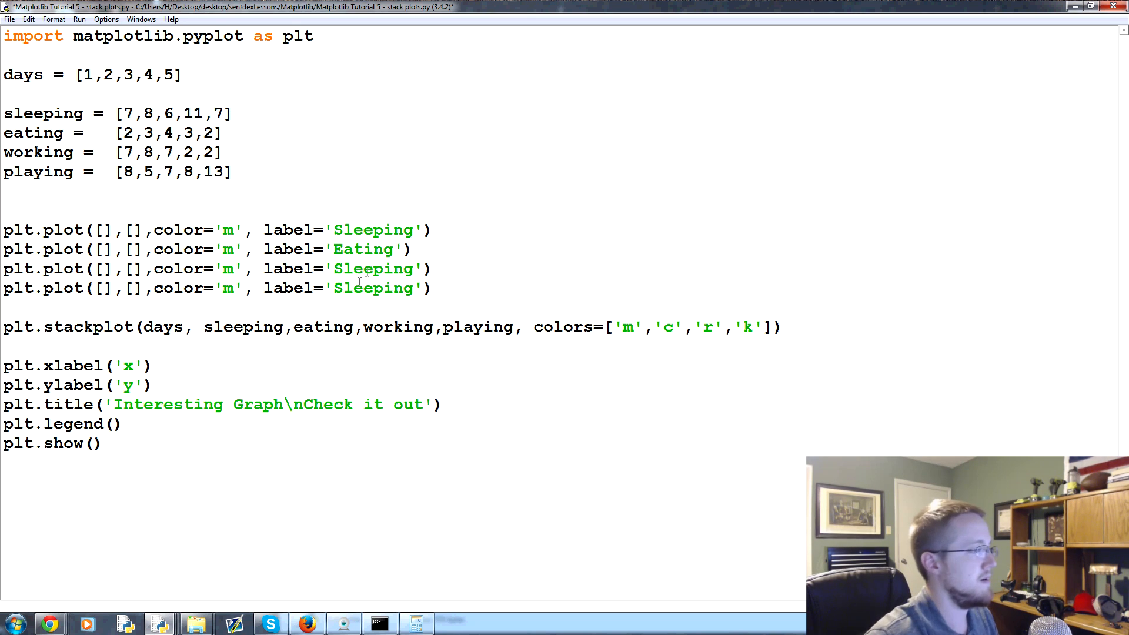
pyautogui.write('Working')
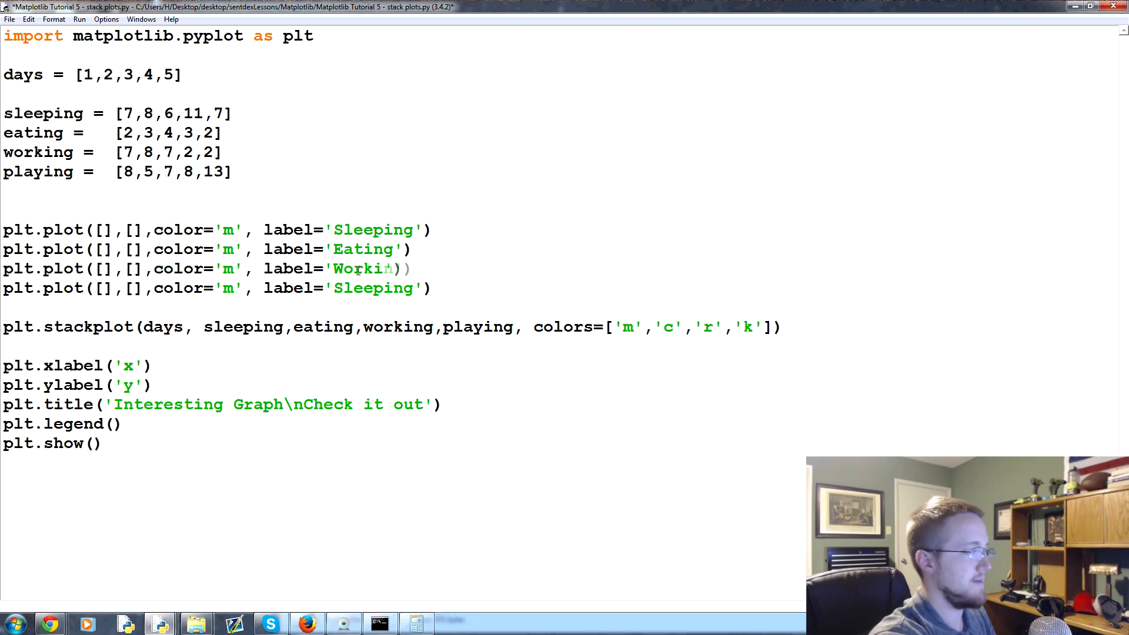
pyautogui.doubleClick(372, 288)
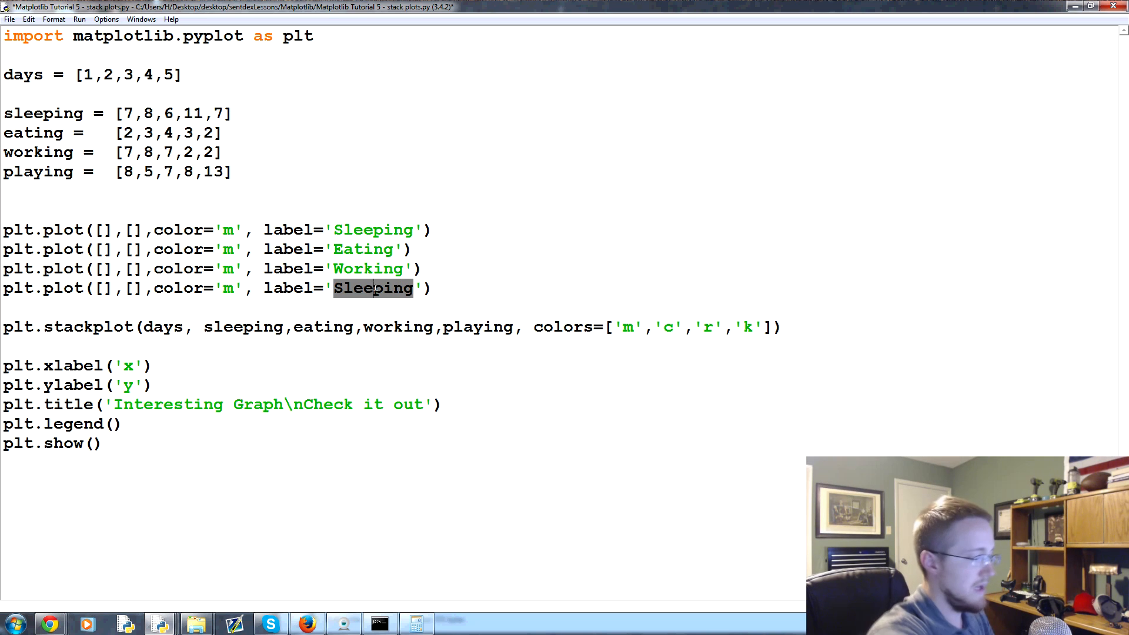
pyautogui.write('Playing')
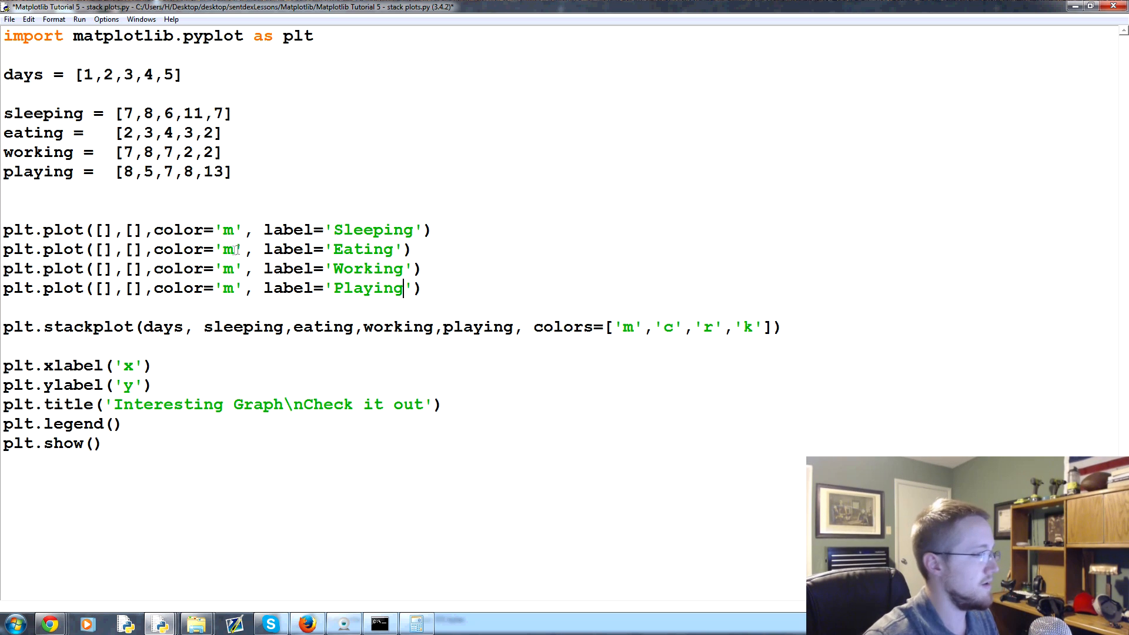
pyautogui.write('c')
pyautogui.click(211, 269)
pyautogui.write('r')
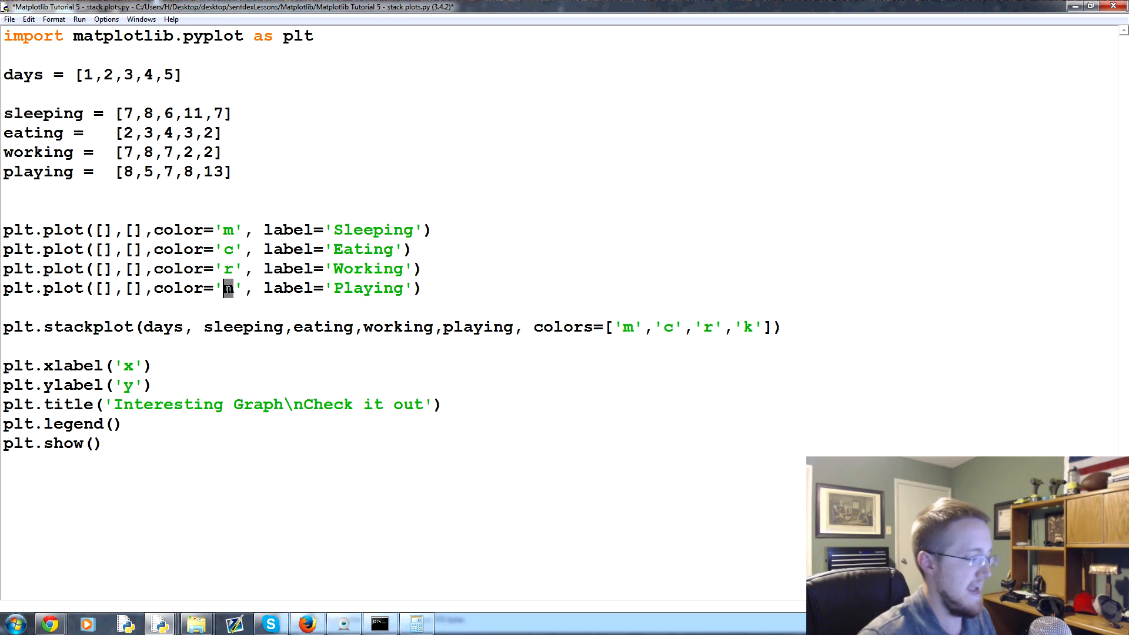
pyautogui.write('l')
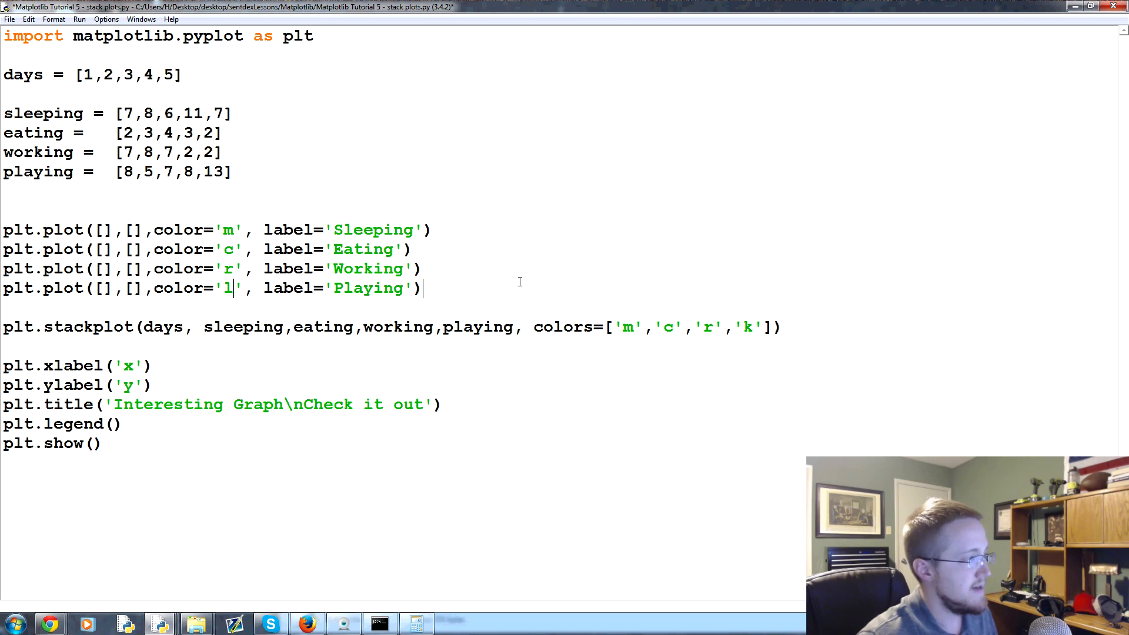
# Change the Playing line colour from 'l' to 'k', then save and run the script.
pyautogui.click(79, 18)
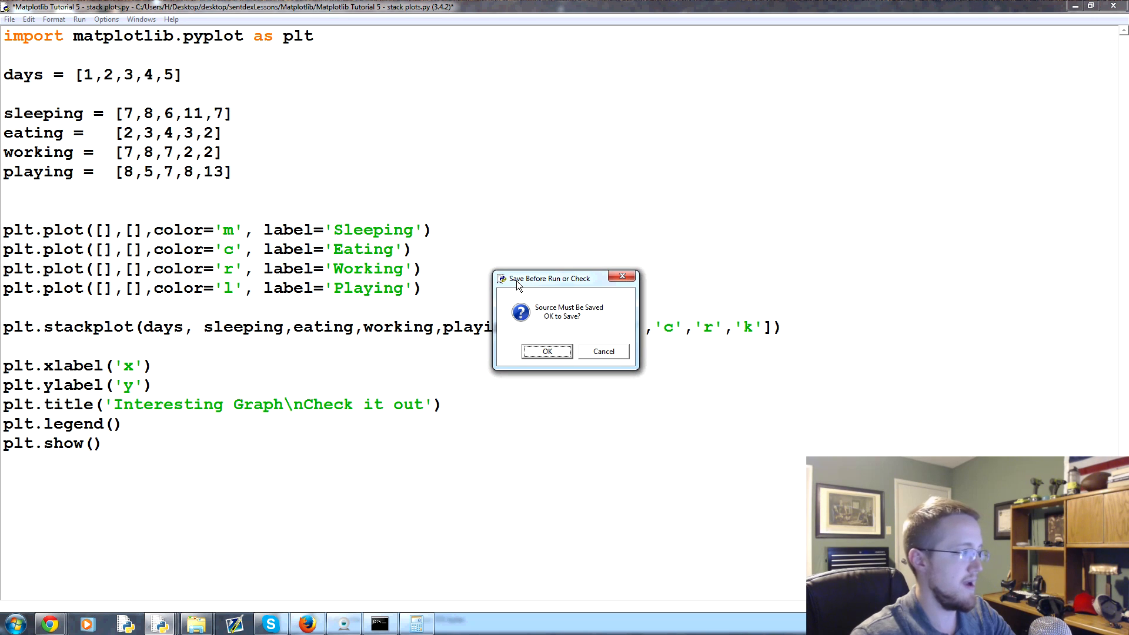
pyautogui.click(546, 352)
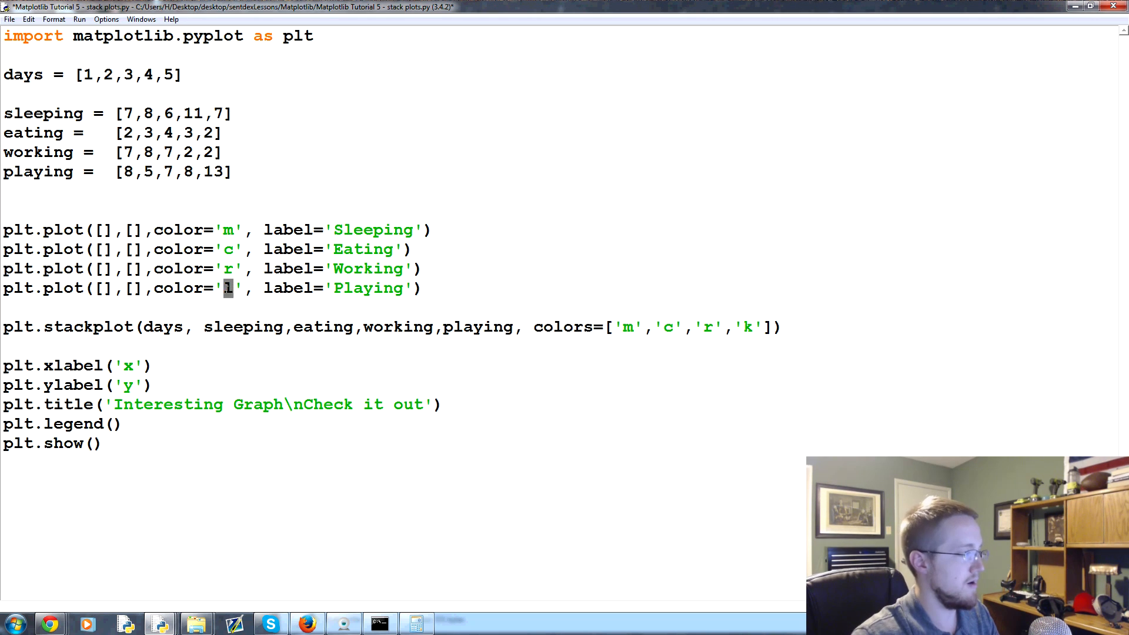
pyautogui.press('F5')
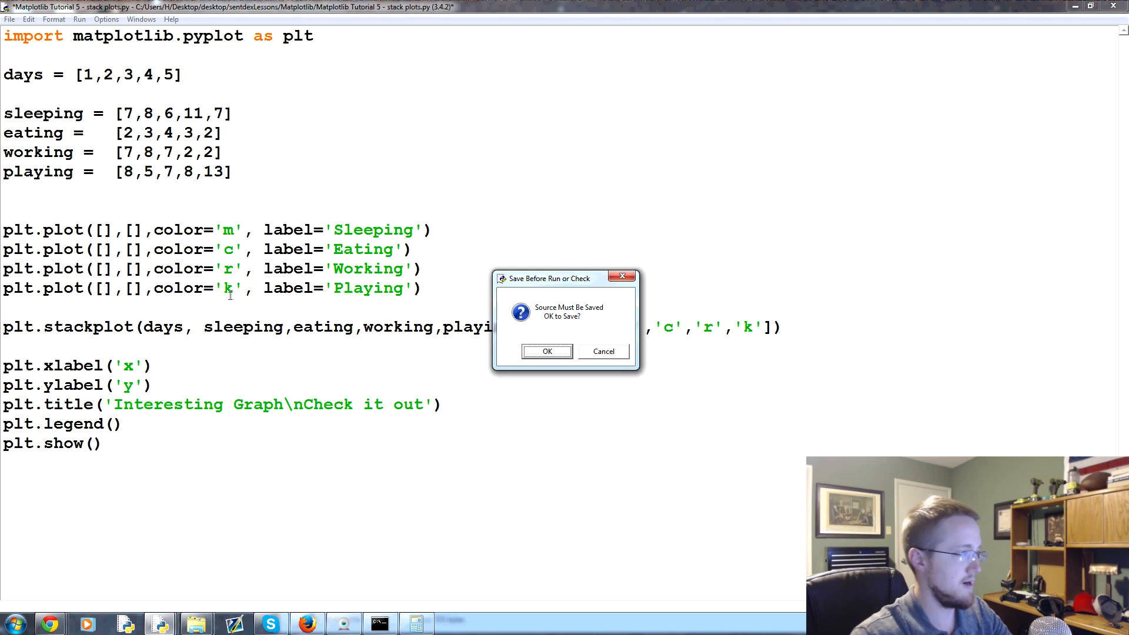
pyautogui.click(545, 352)
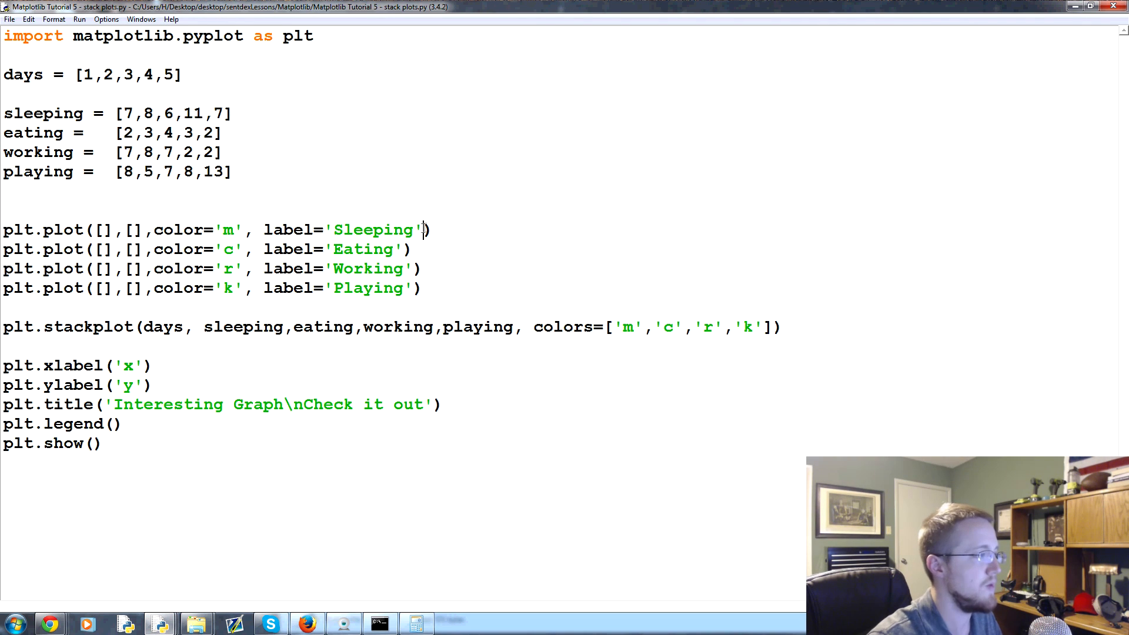
# Add linewidth=5 after label='Sleeping' in the Sleeping plot line.
pyautogui.write(', line')
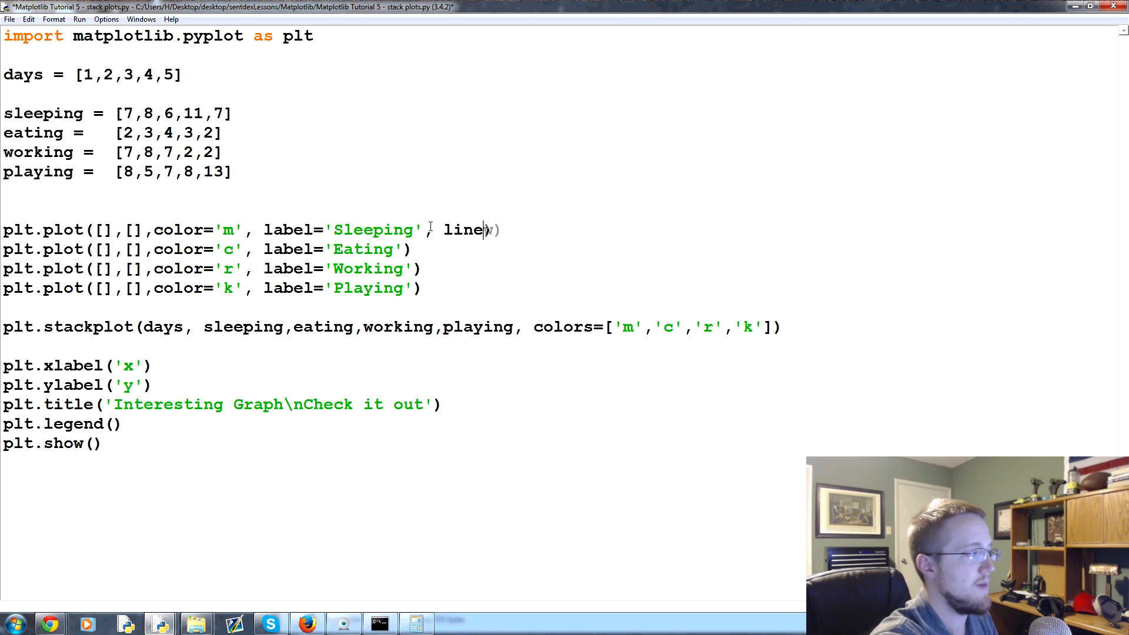
pyautogui.write('width=')
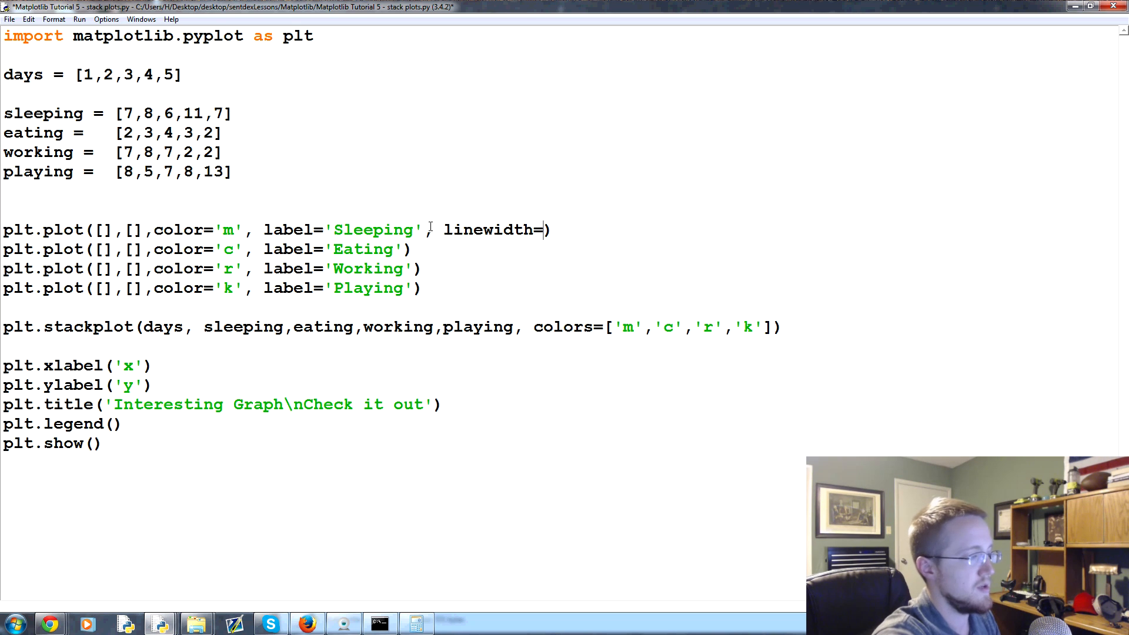
pyautogui.write('5')
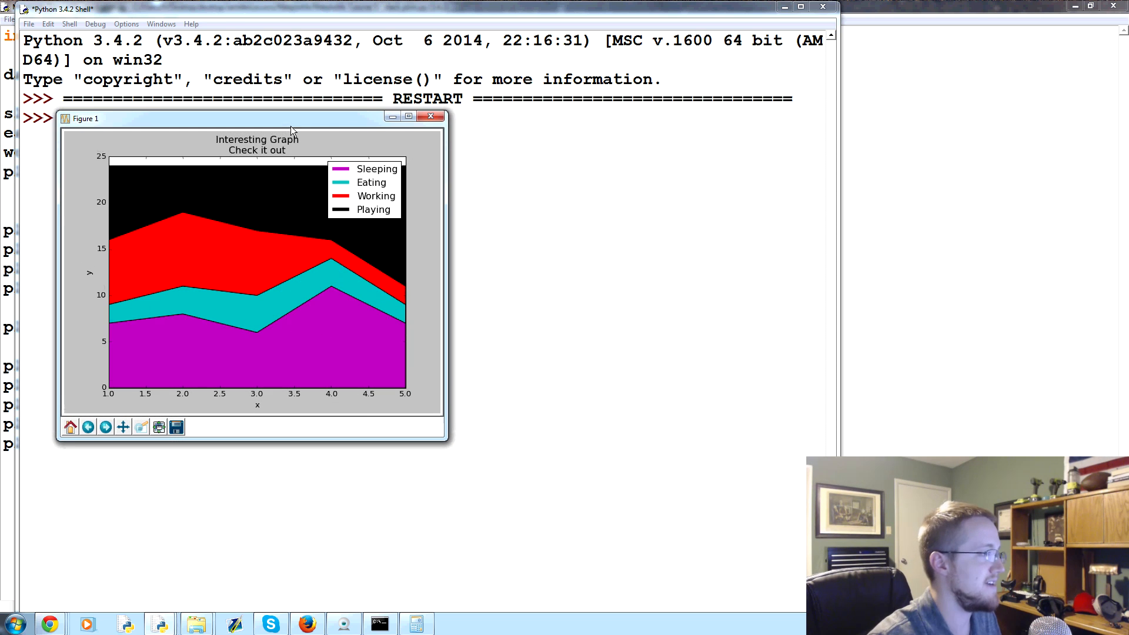
pyautogui.moveTo(311, 204)
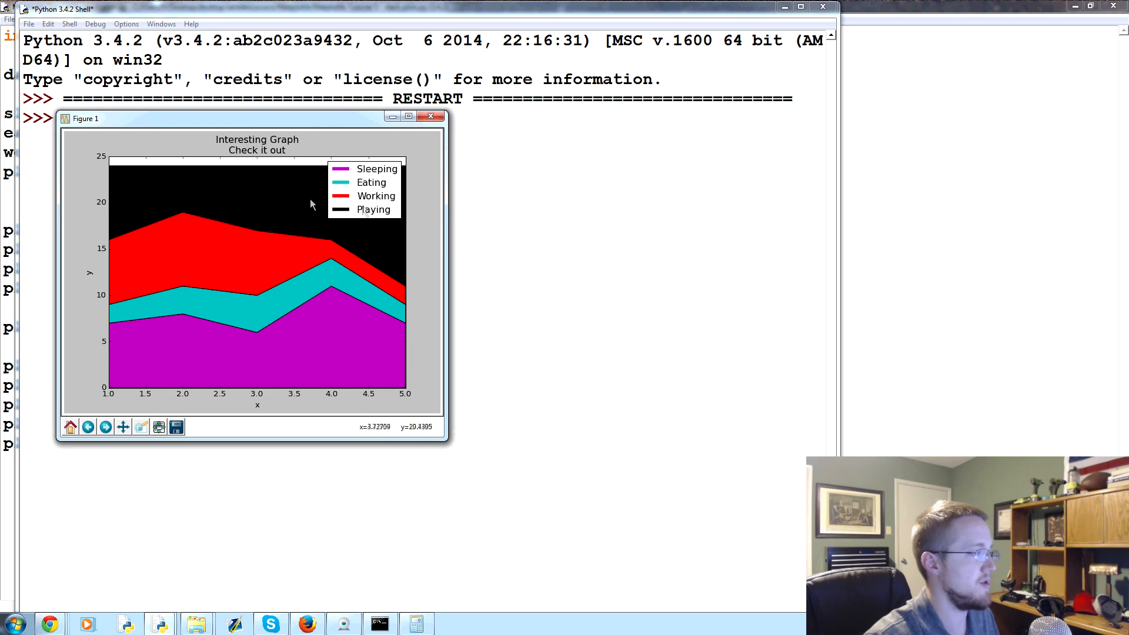
pyautogui.moveTo(159, 225)
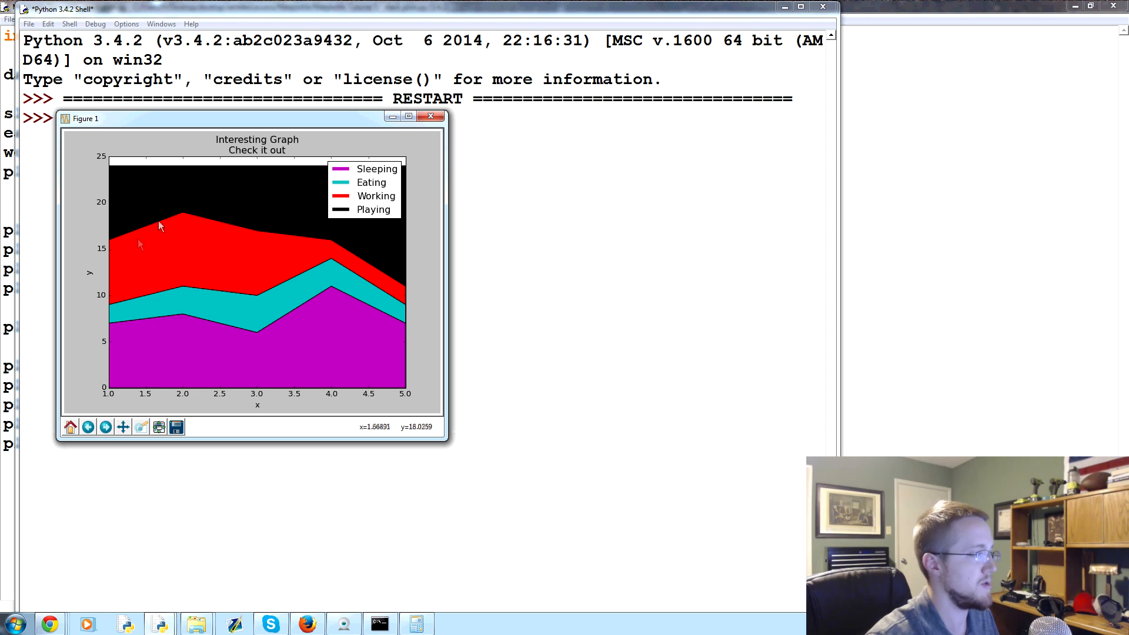
pyautogui.moveTo(407, 322)
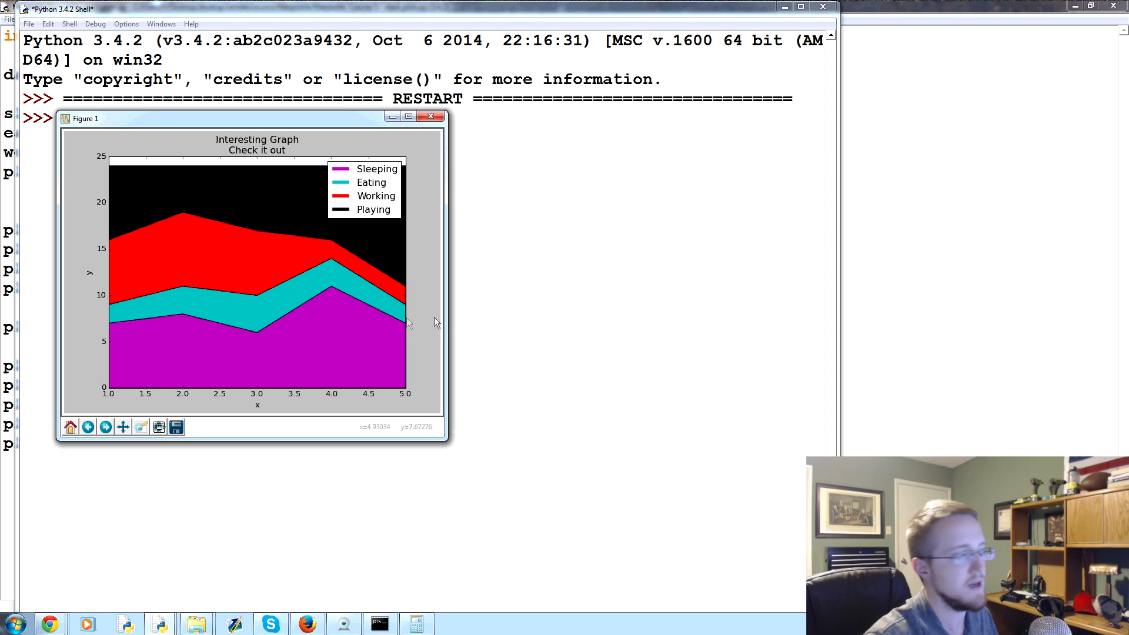
pyautogui.moveTo(334, 310)
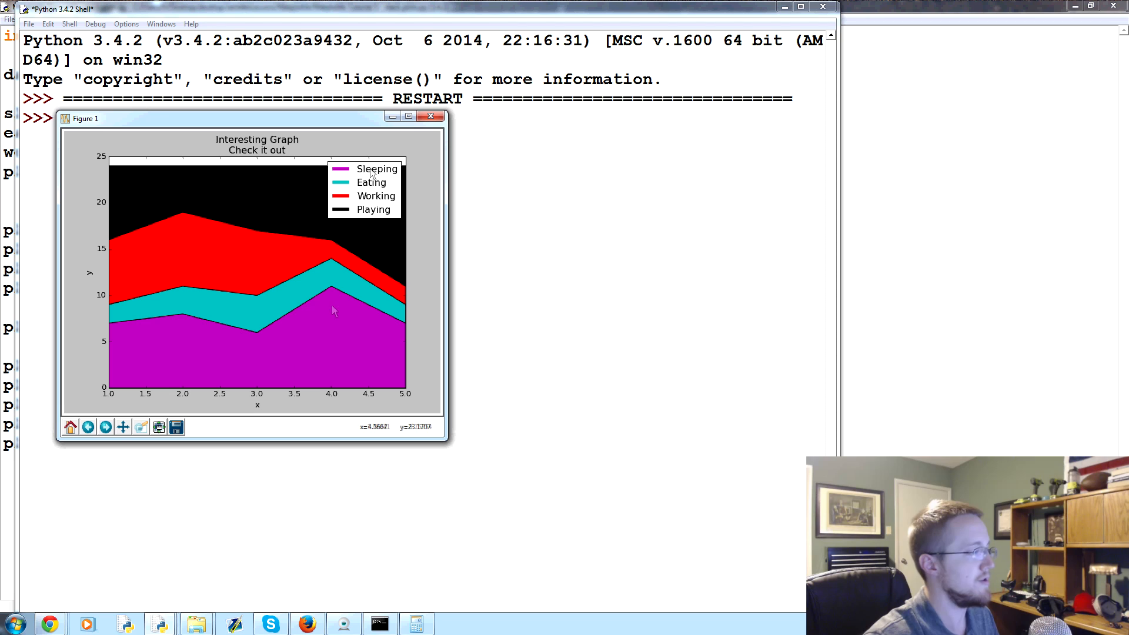
pyautogui.moveTo(444, 333)
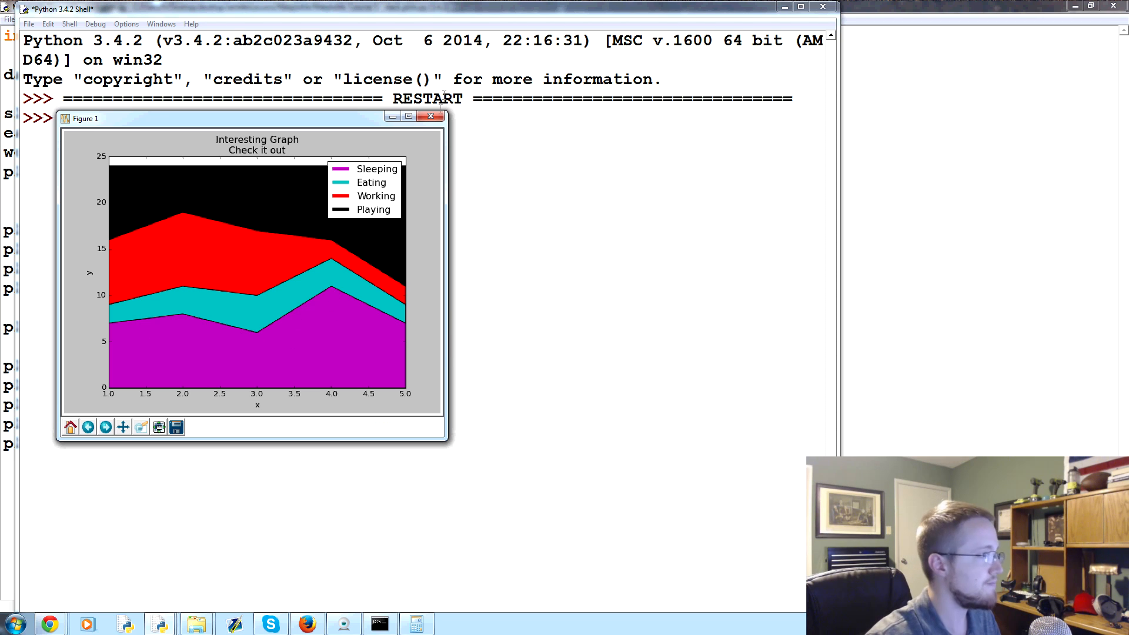
pyautogui.moveTo(432, 117)
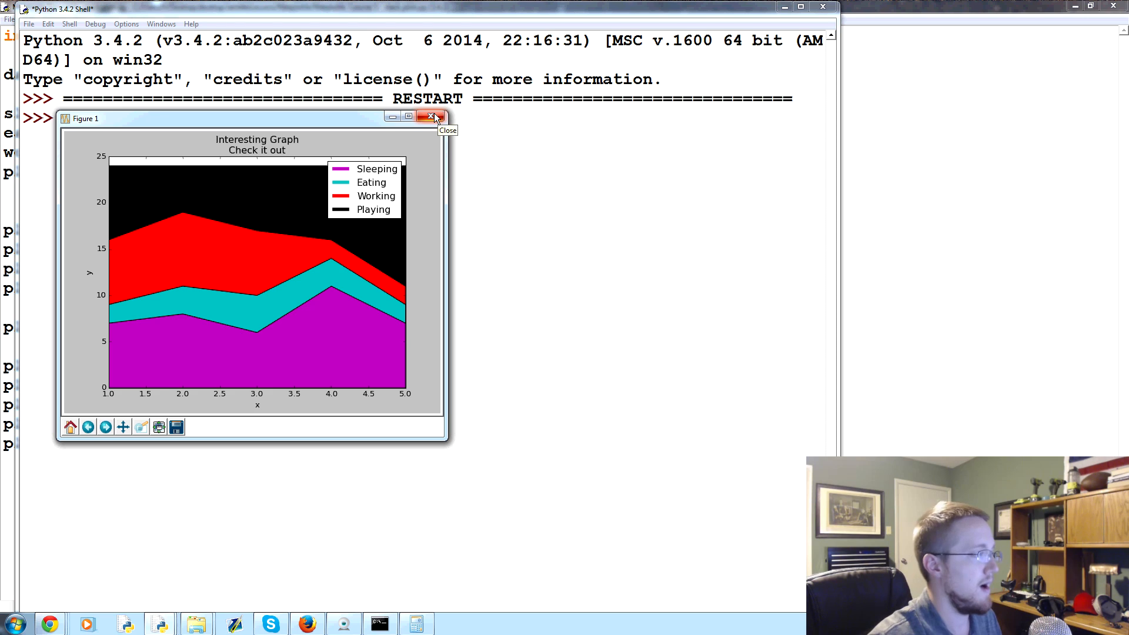
pyautogui.moveTo(142, 402)
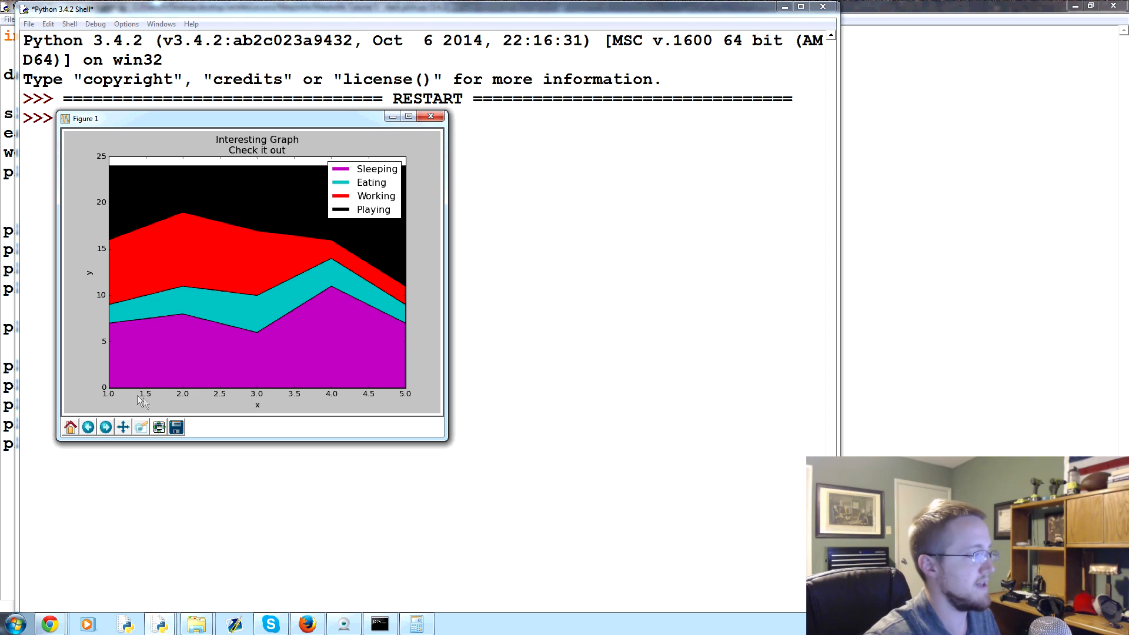
pyautogui.moveTo(307, 404)
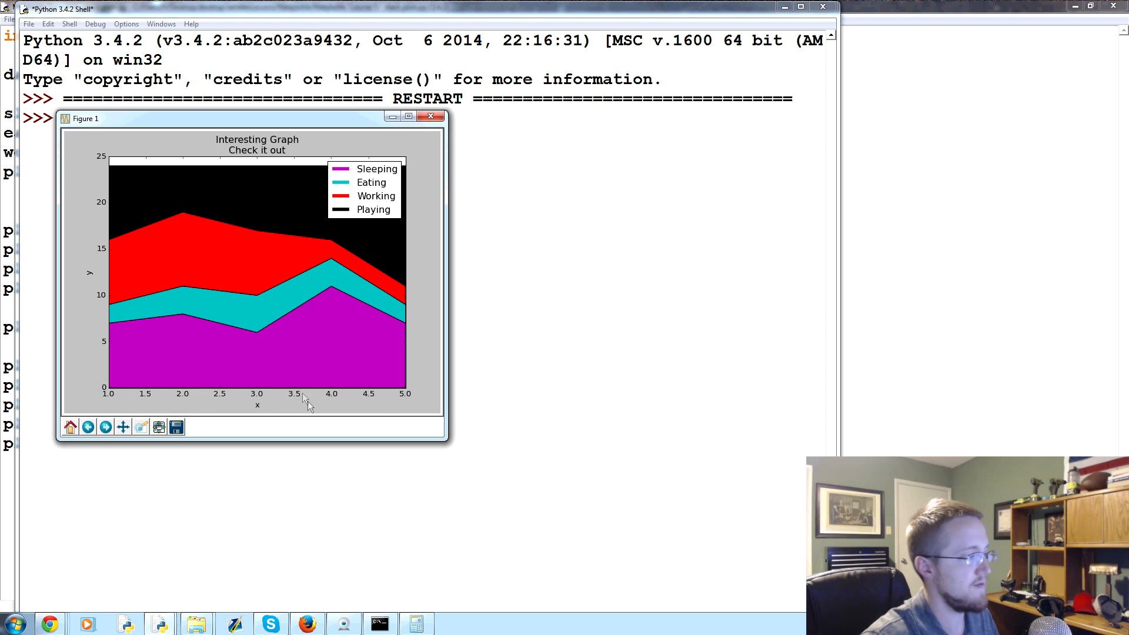
pyautogui.moveTo(429, 205)
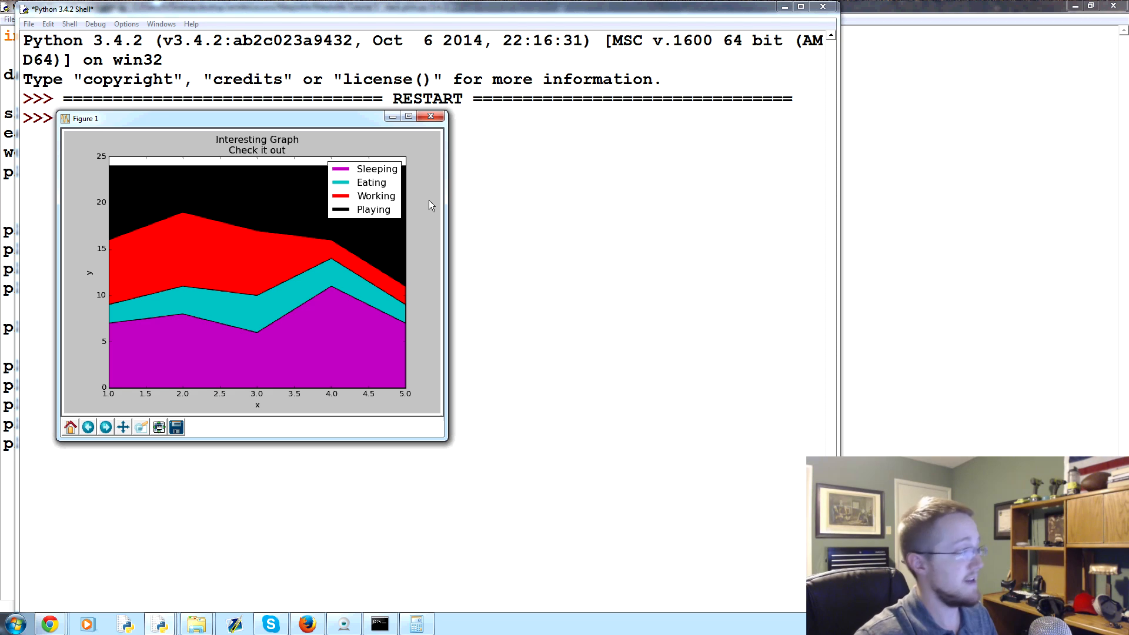
pyautogui.moveTo(407, 208)
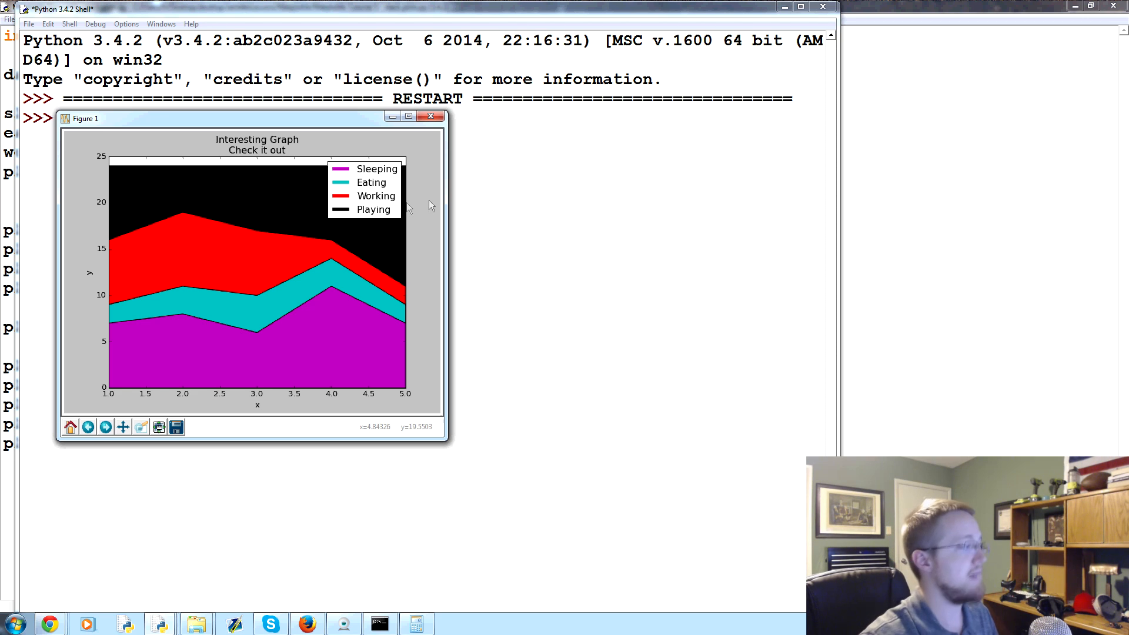
pyautogui.moveTo(367, 400)
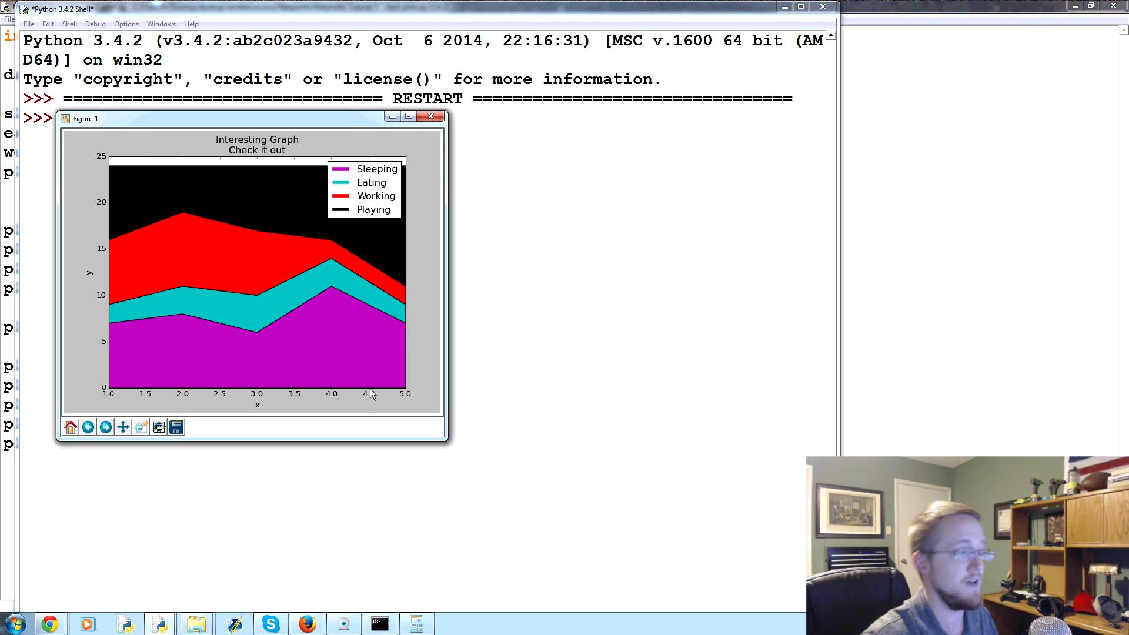
pyautogui.moveTo(397, 225)
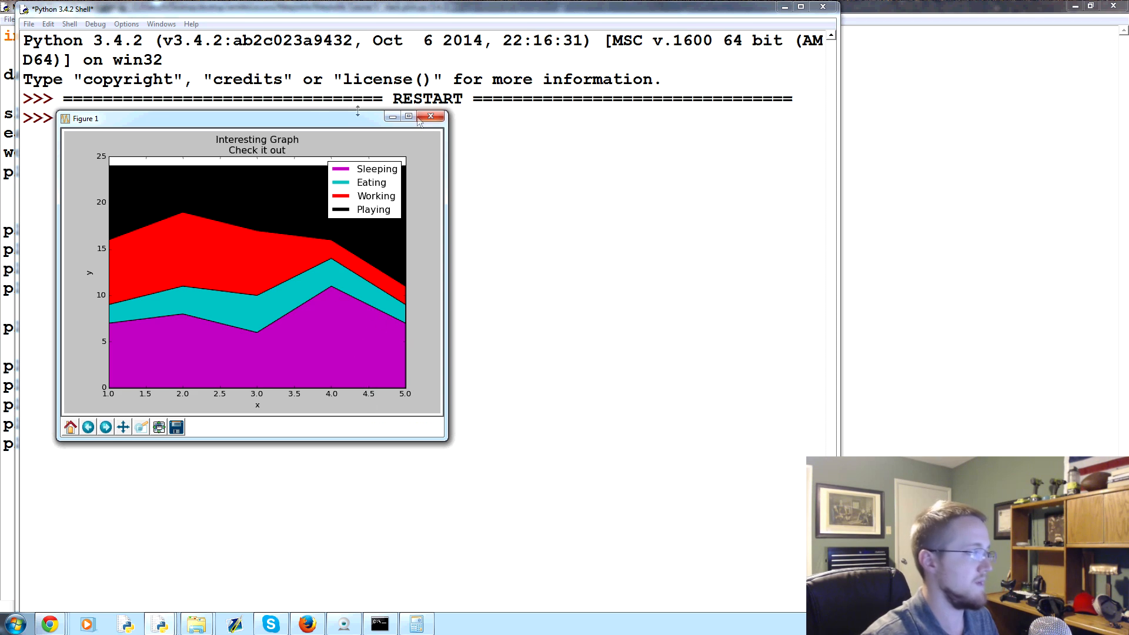
pyautogui.moveTo(443, 99)
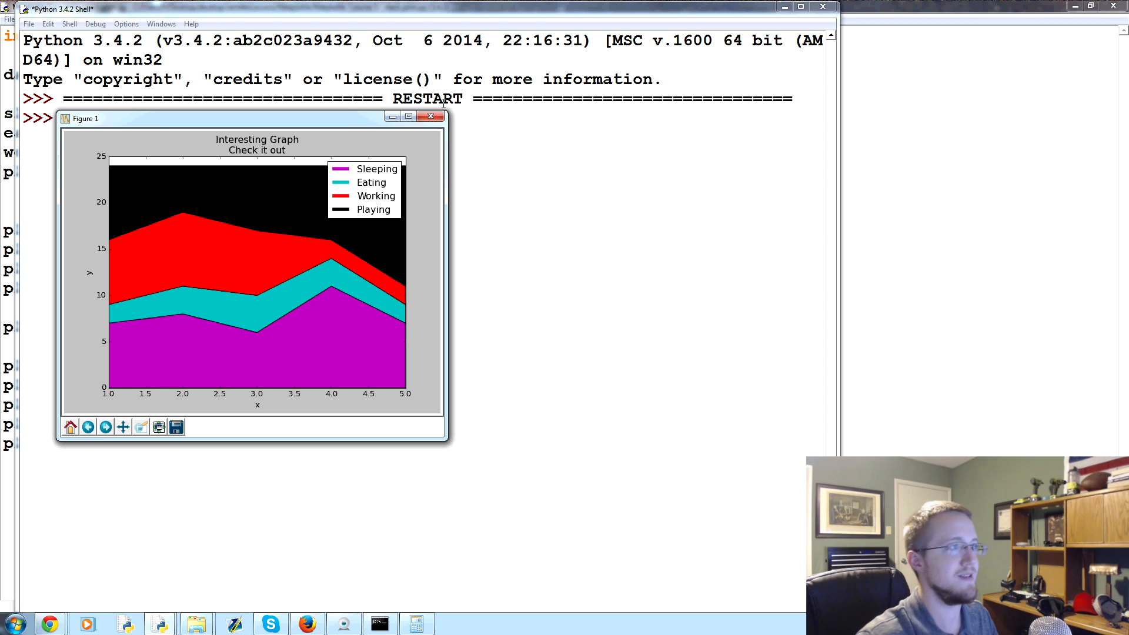
pyautogui.moveTo(400, 306)
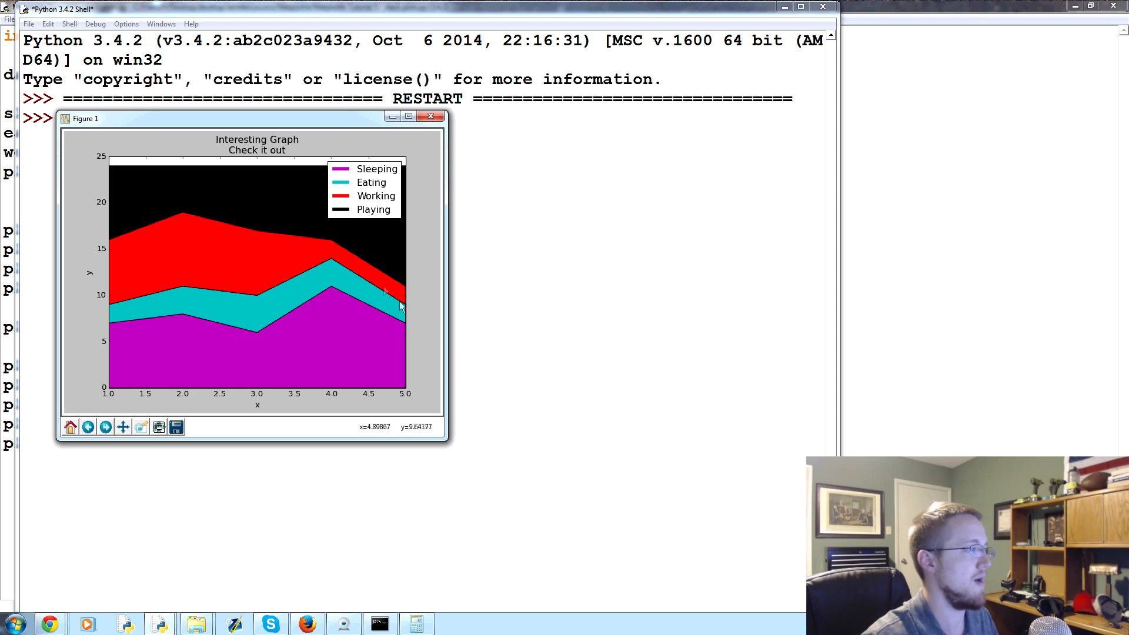
pyautogui.moveTo(310, 177)
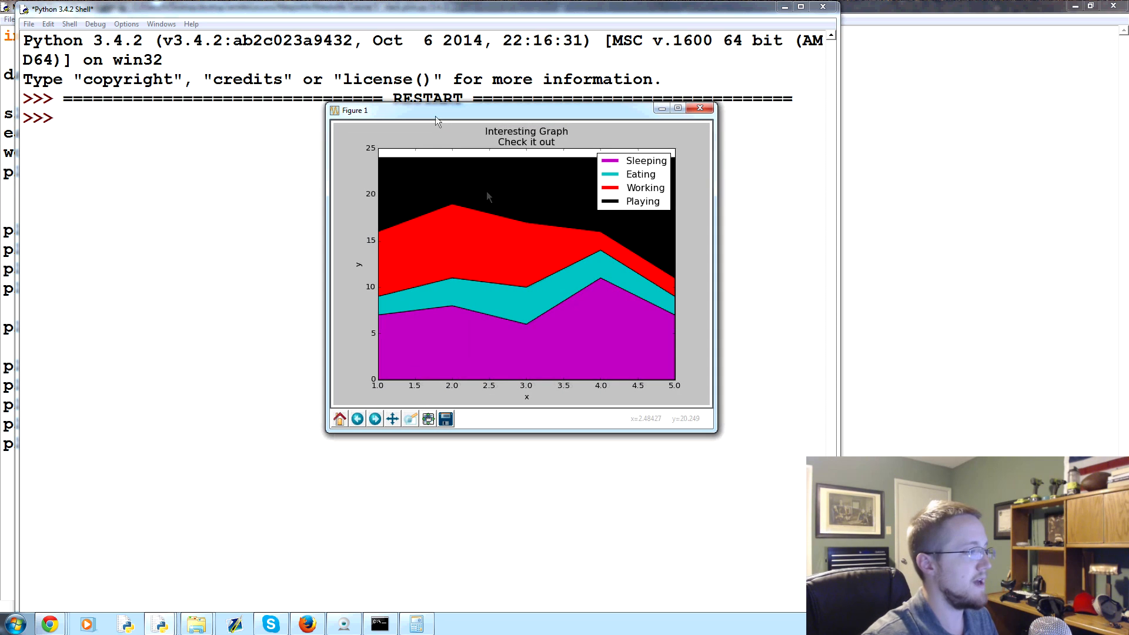
pyautogui.moveTo(698, 108)
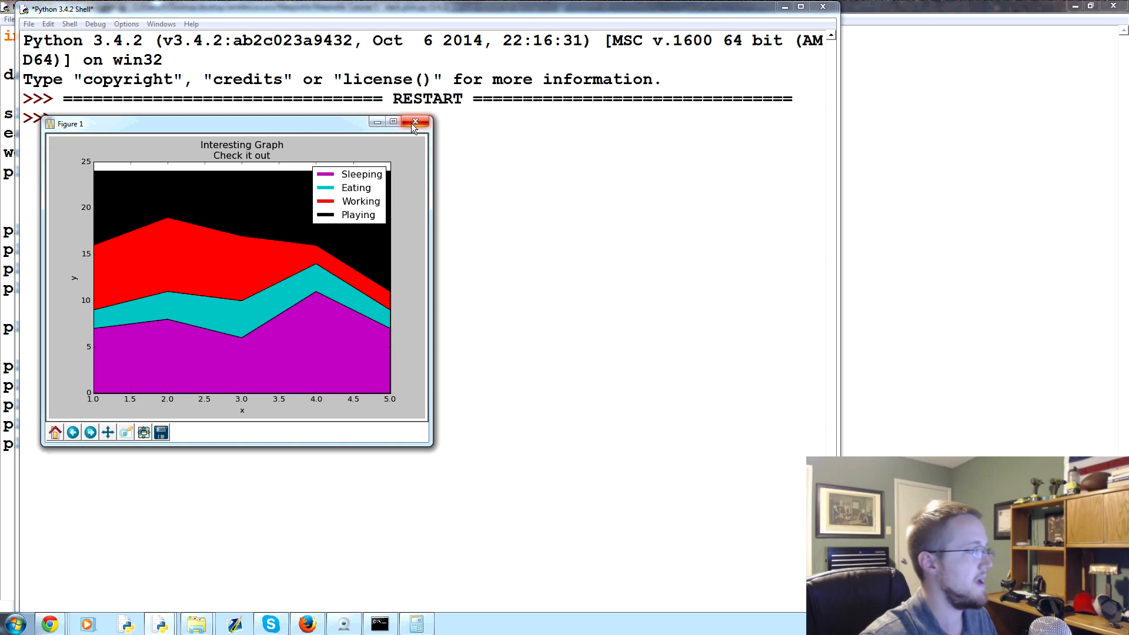
pyautogui.moveTo(416, 121)
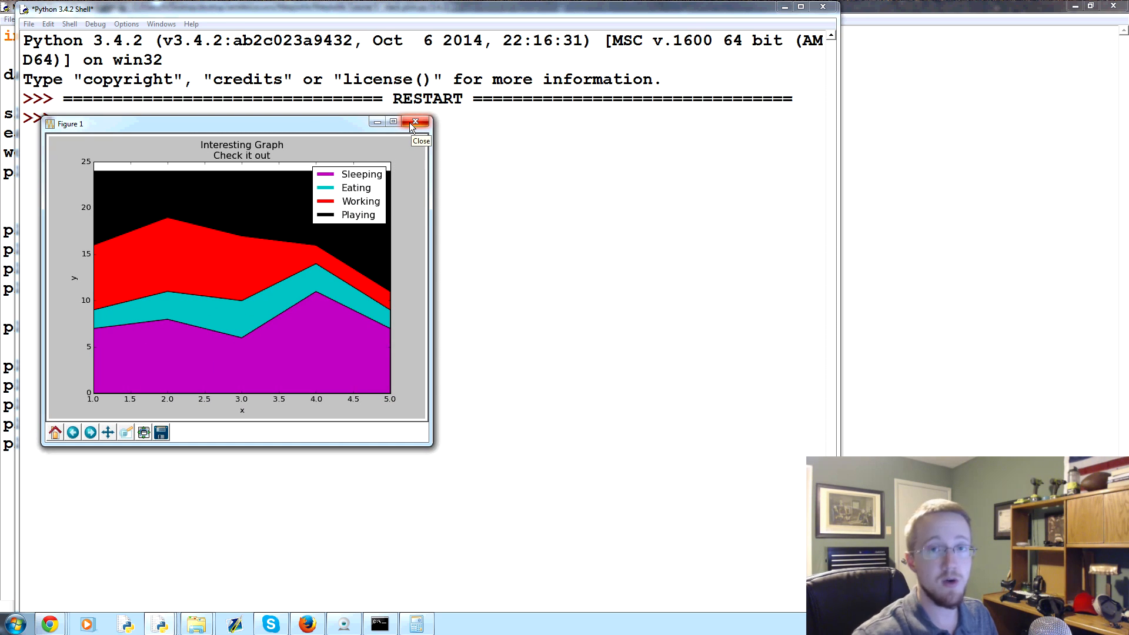